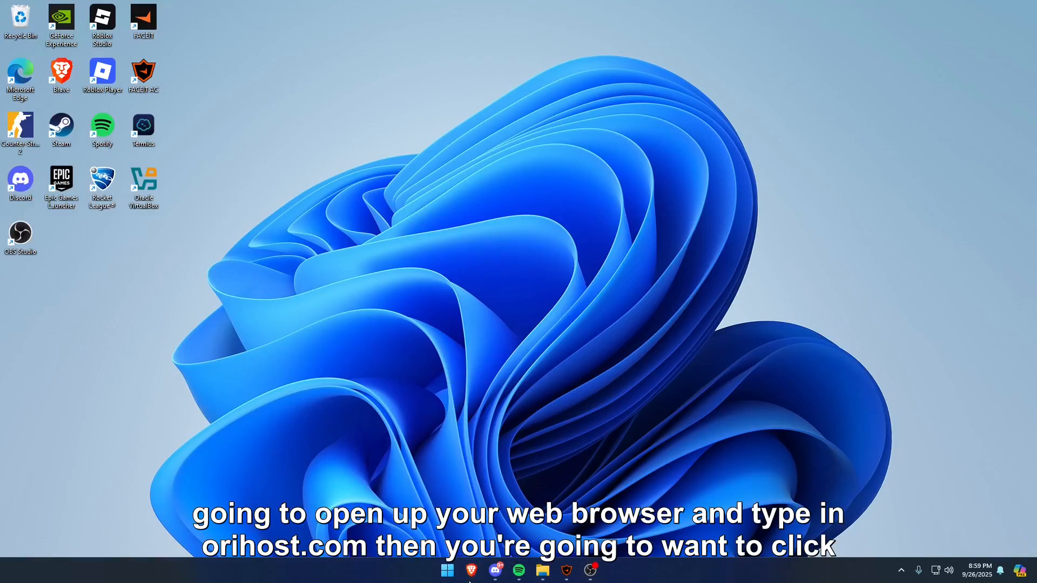
Go to orihost.com's Discord bot hosting plans and scroll to the free €0 tier's Order Now
type("orihost.com")
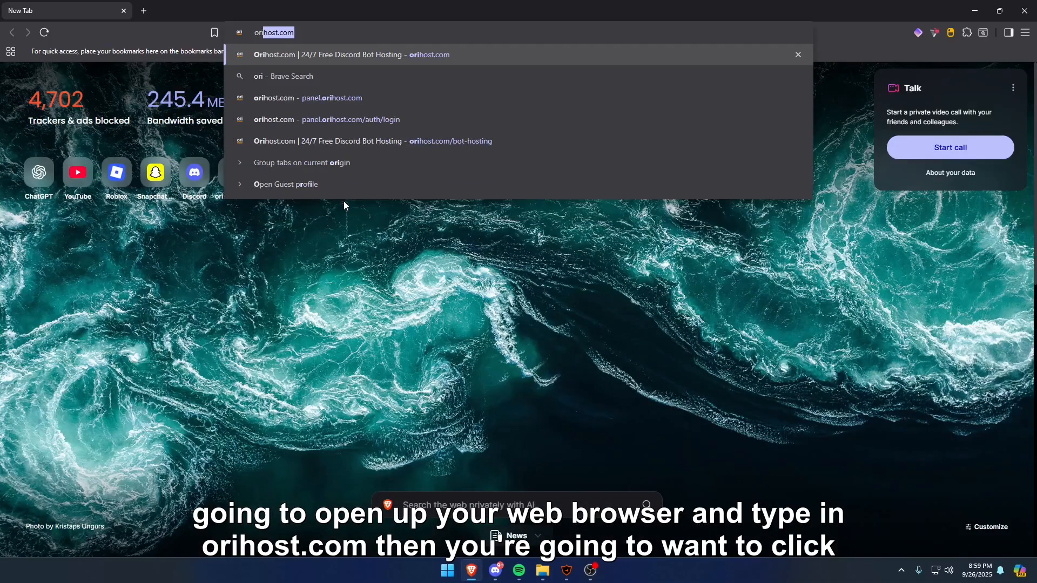
left_click(350, 54)
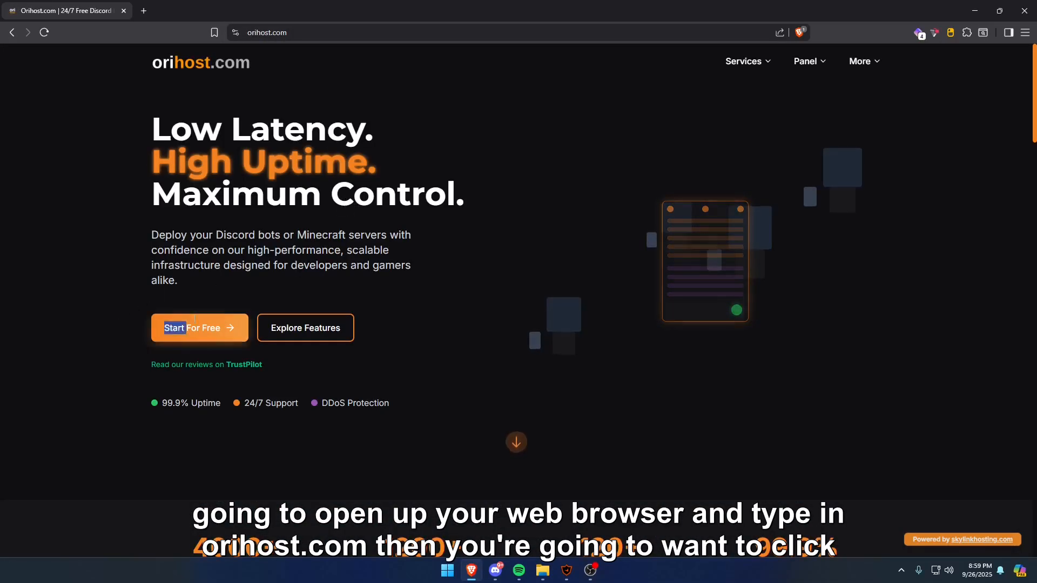
left_click(198, 328)
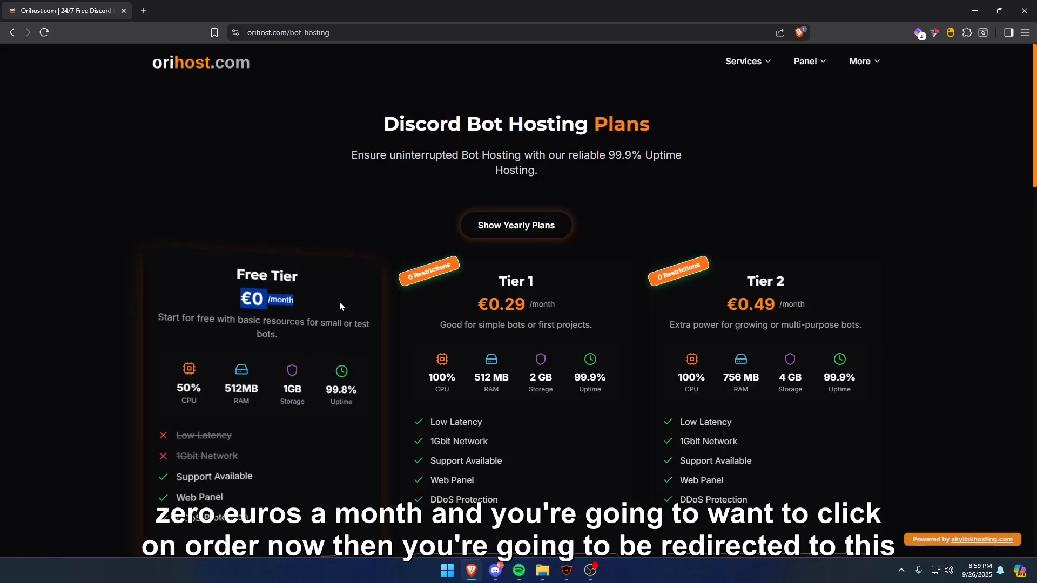
scroll("down", 3)
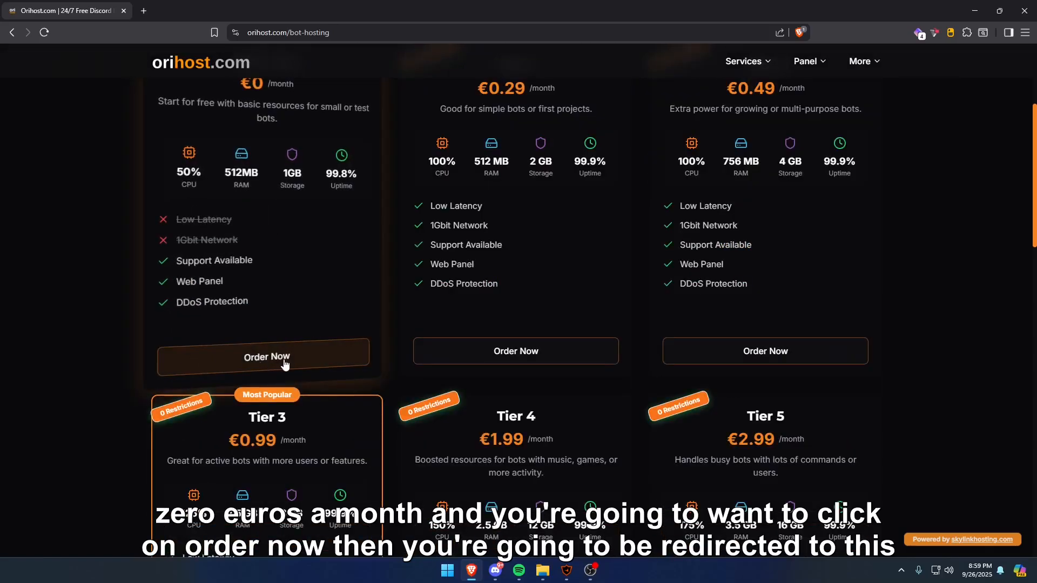
Order the free tier and authorise Orihost with a Discord account to sign in
left_click(266, 357)
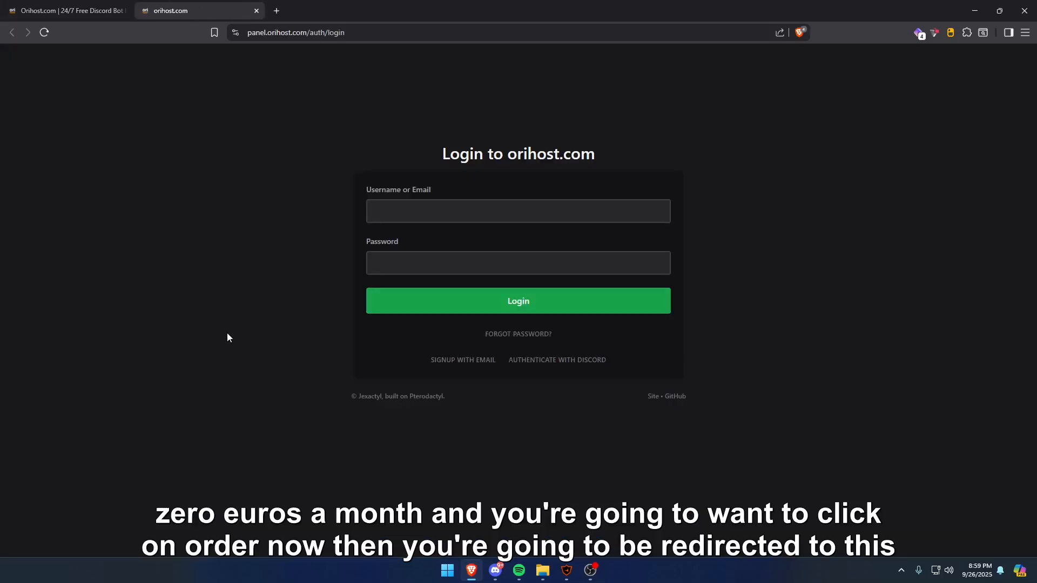
mouse_move(300, 372)
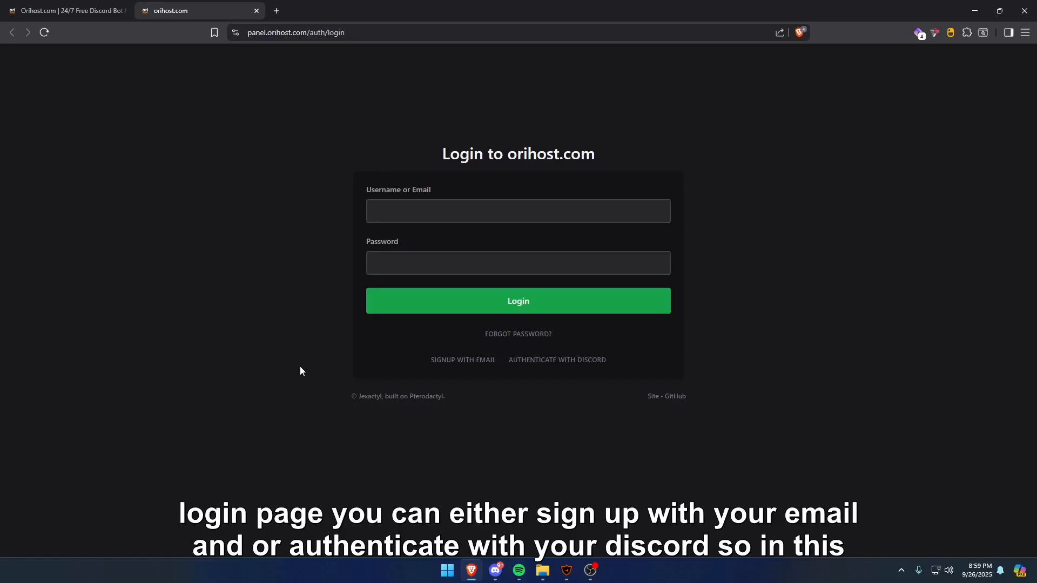
mouse_move(628, 368)
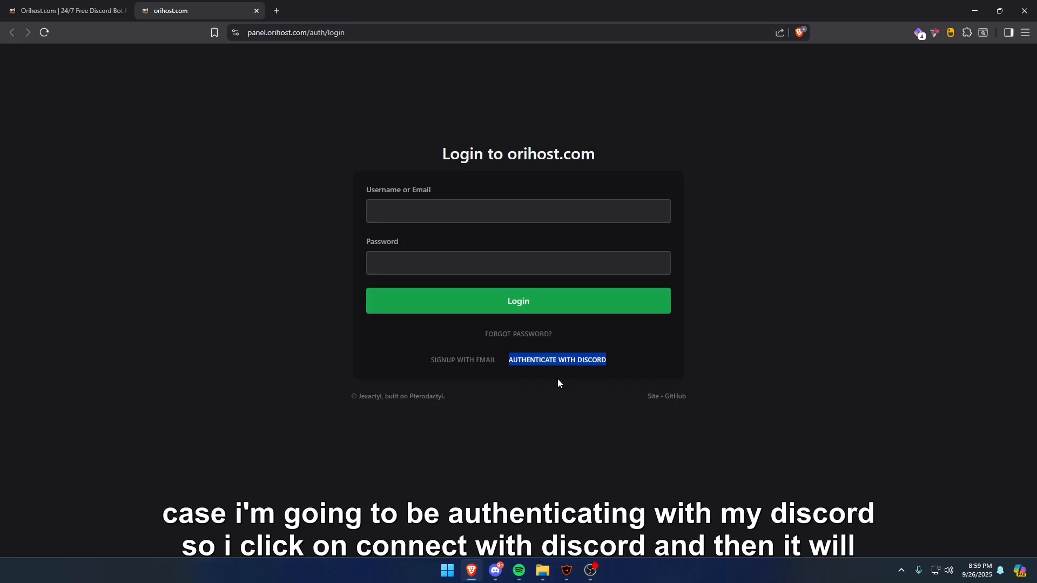
left_click(557, 360)
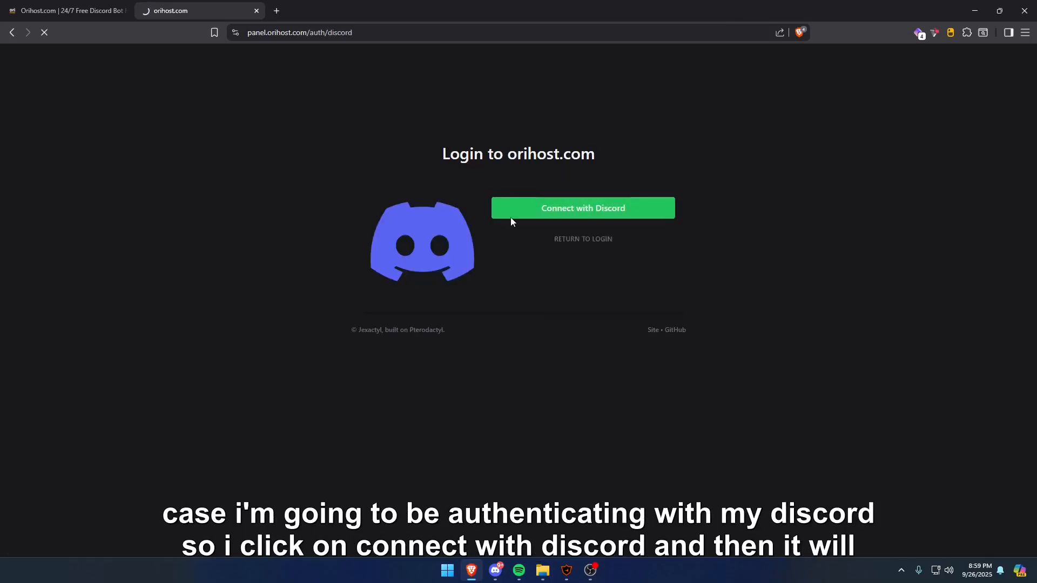
left_click(583, 208)
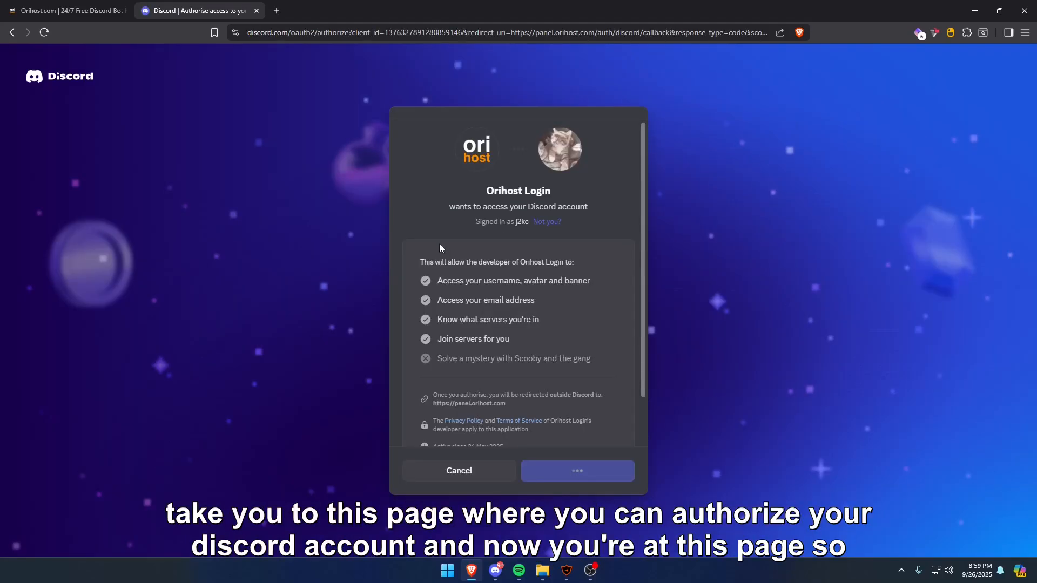
left_click(577, 471)
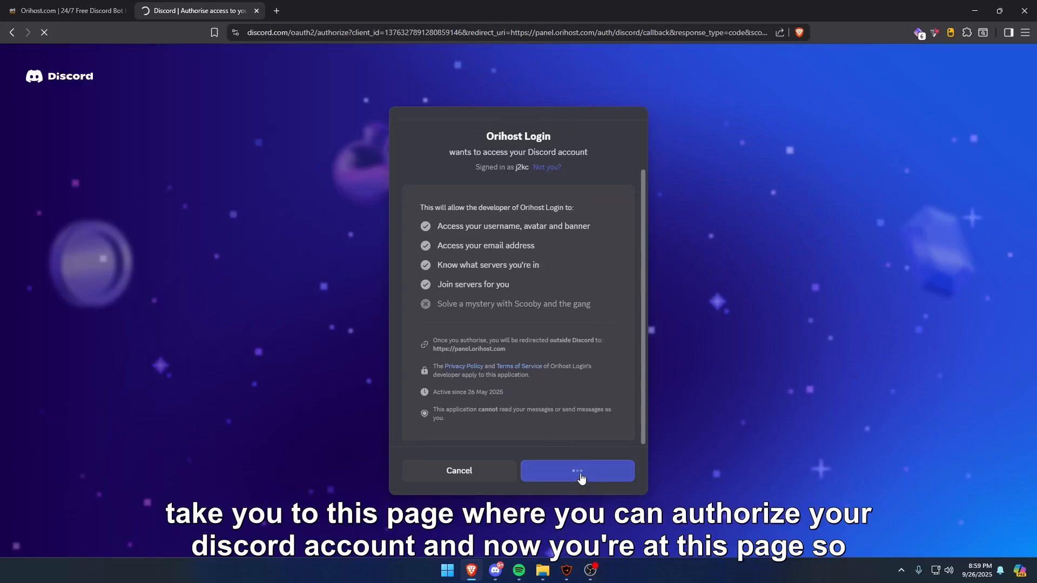
left_click(577, 471)
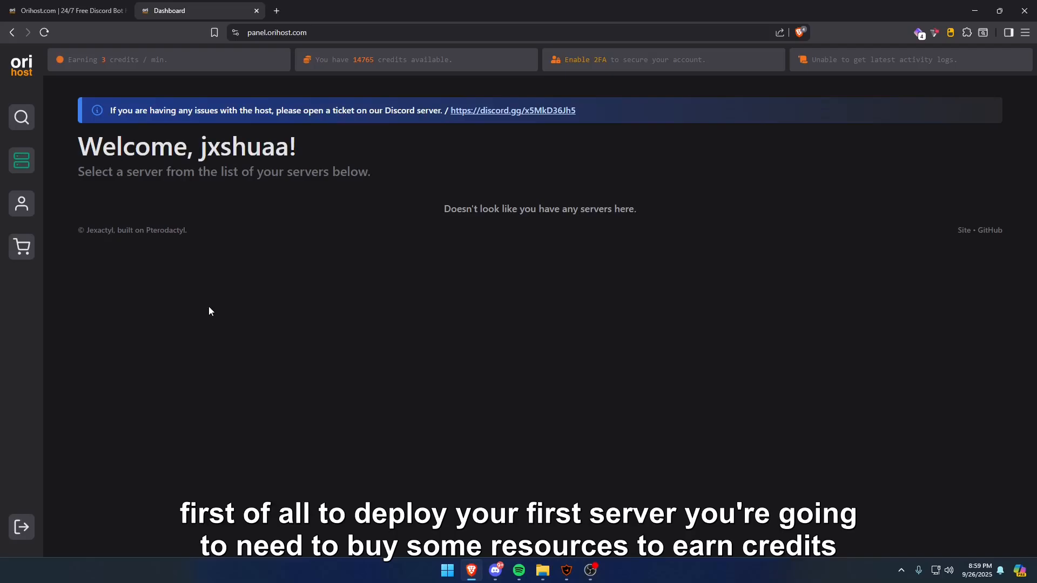
mouse_move(110, 263)
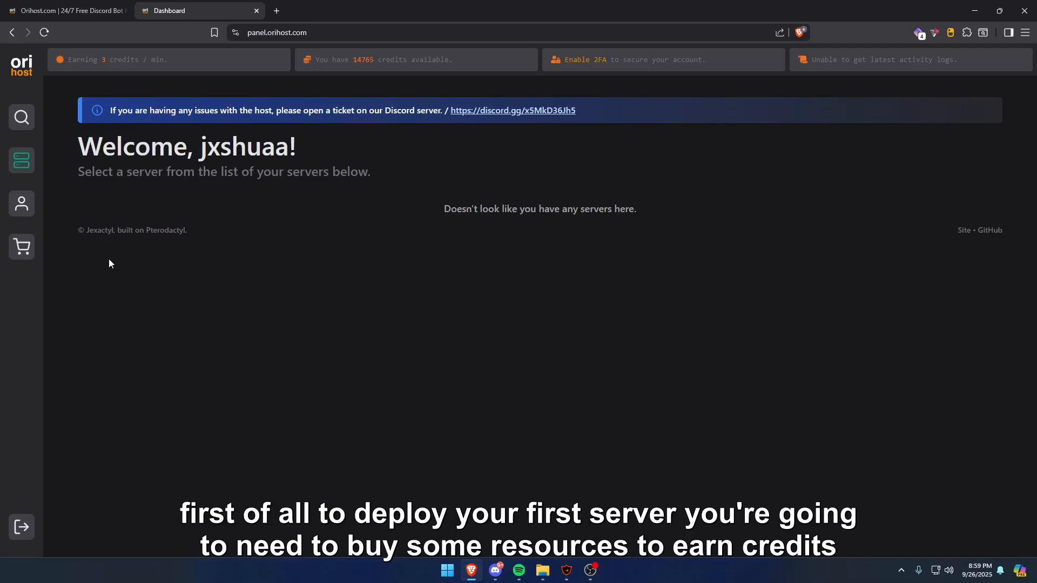
mouse_move(155, 209)
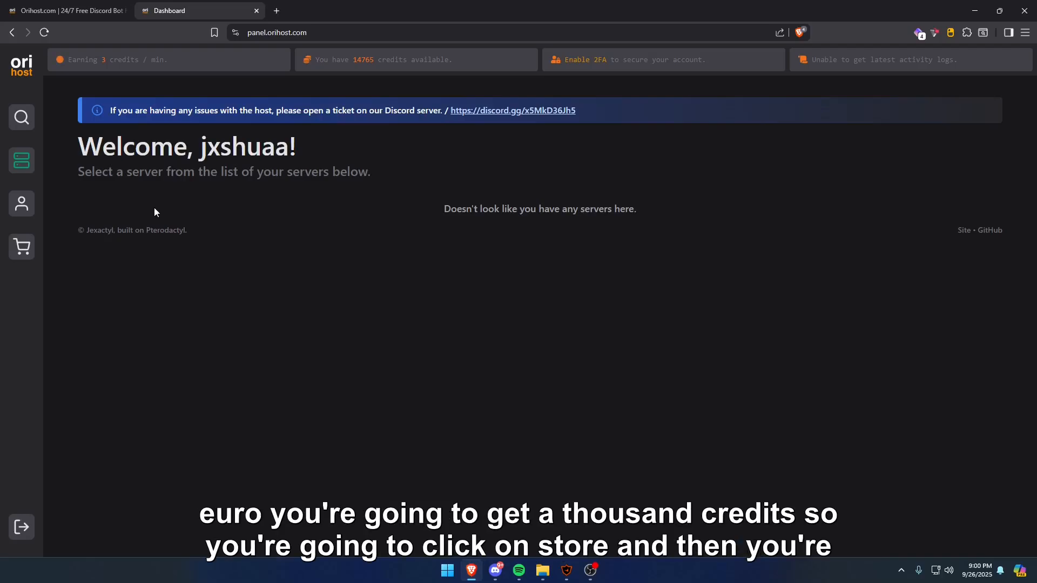
Open the Store and scroll the Storefront Overview showing credits and zero resources
left_click(22, 247)
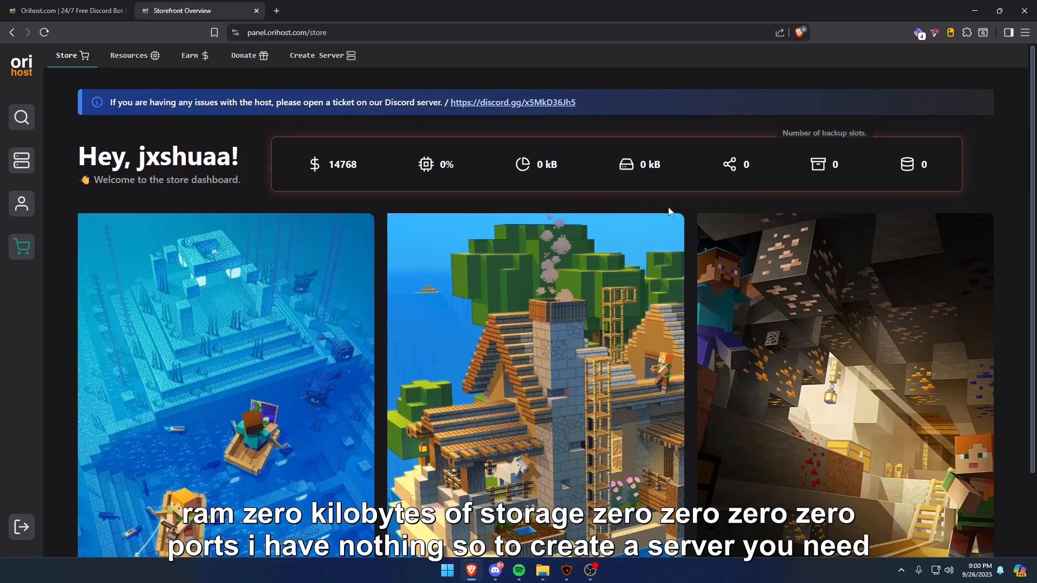
scroll("down", 3)
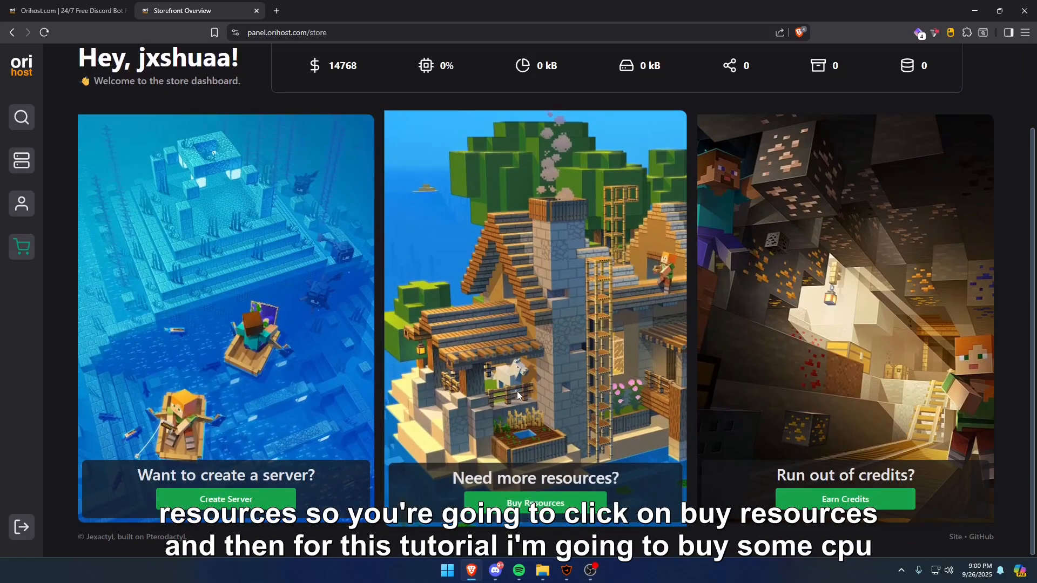
Buy 50% more CPU and two 1 GB memory upgrades
left_click(535, 503)
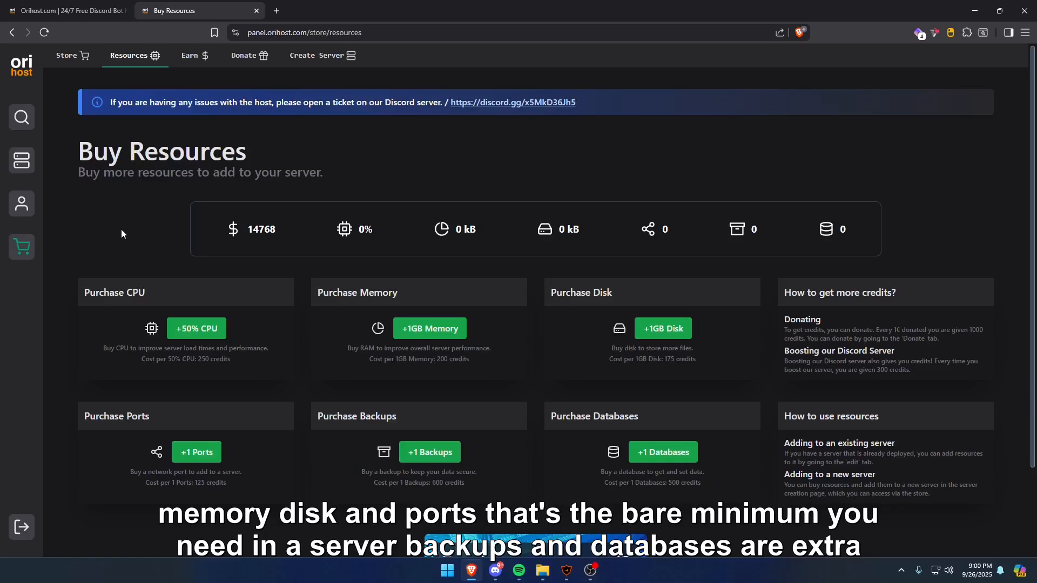
mouse_move(135, 242)
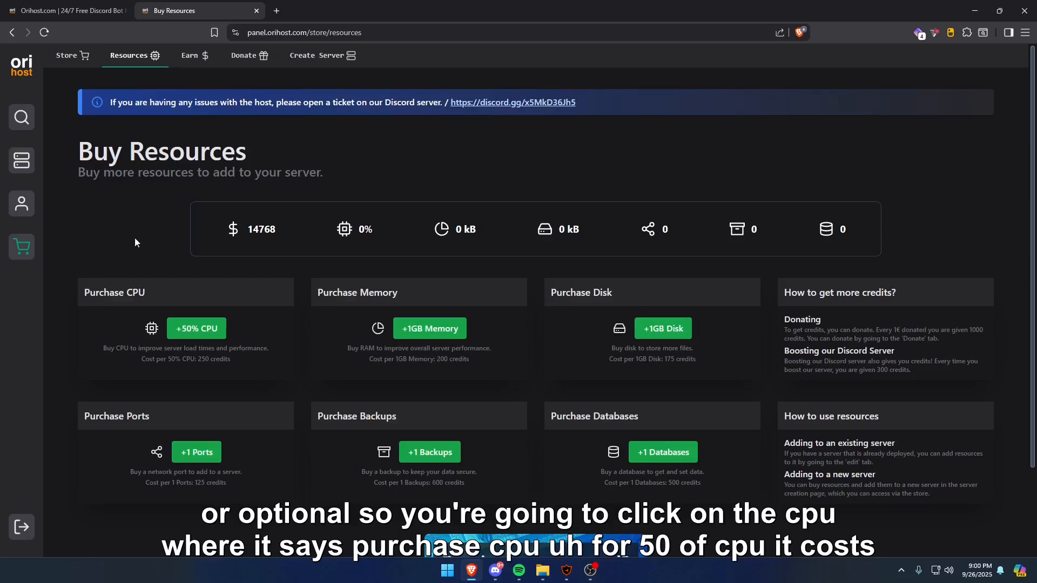
mouse_move(198, 298)
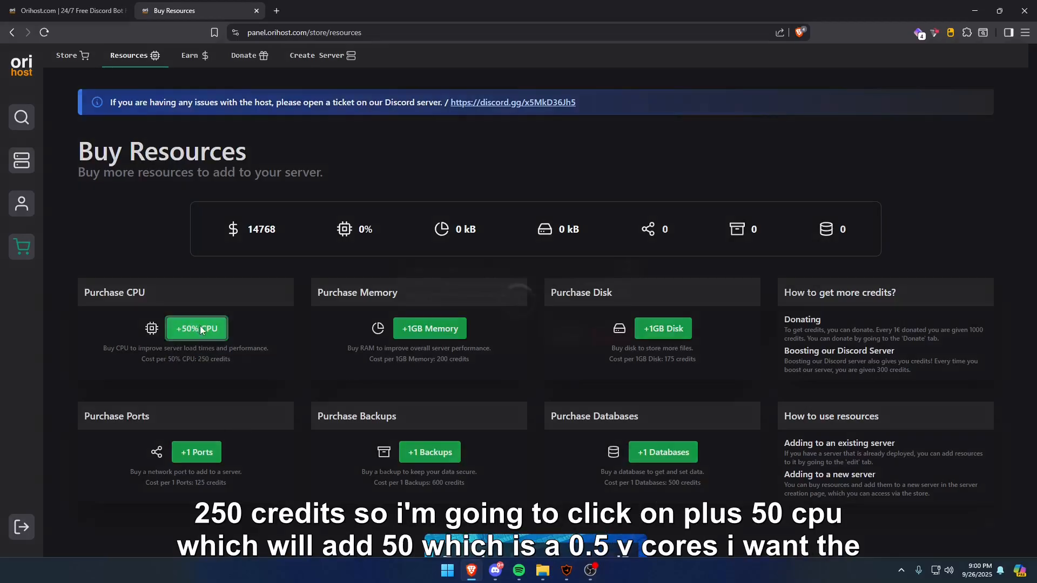
left_click(197, 329)
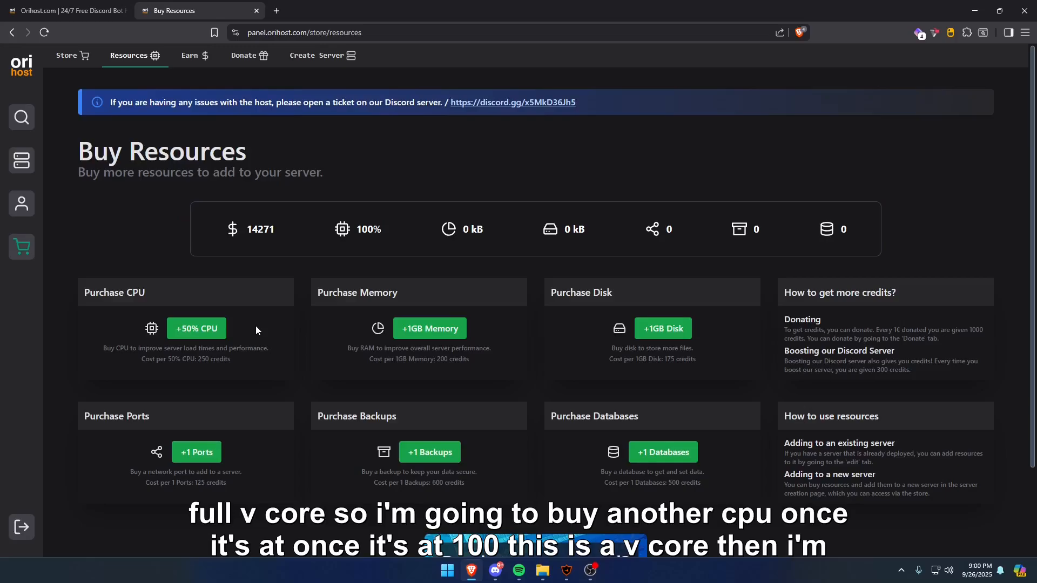
left_click(430, 328)
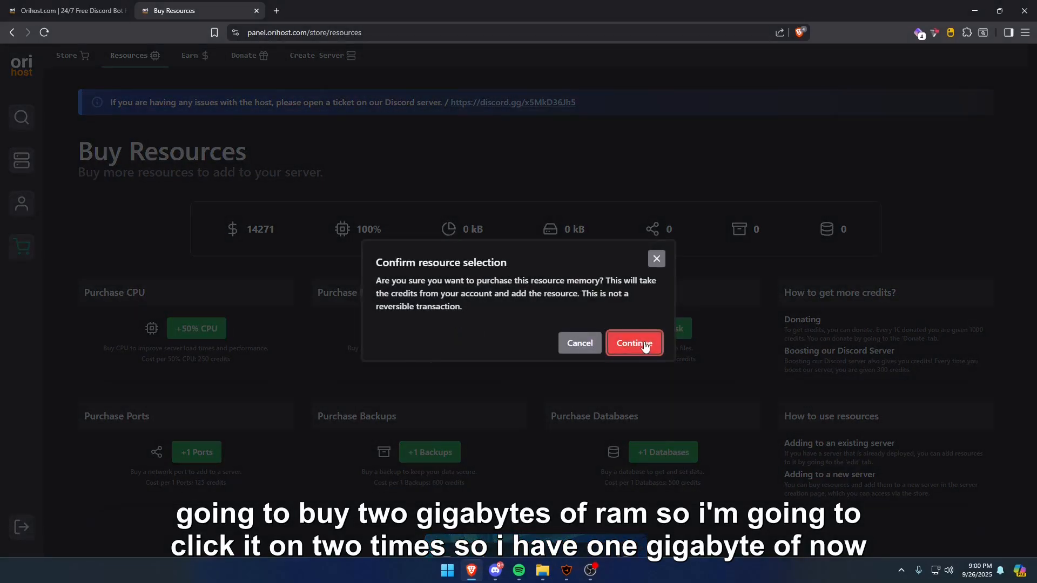
left_click(633, 343)
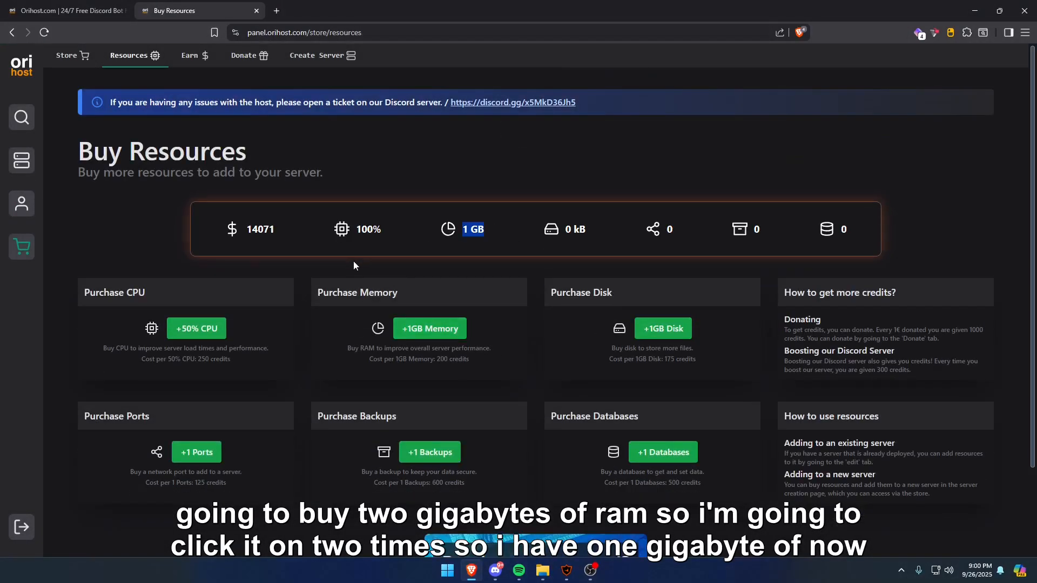
left_click(430, 329)
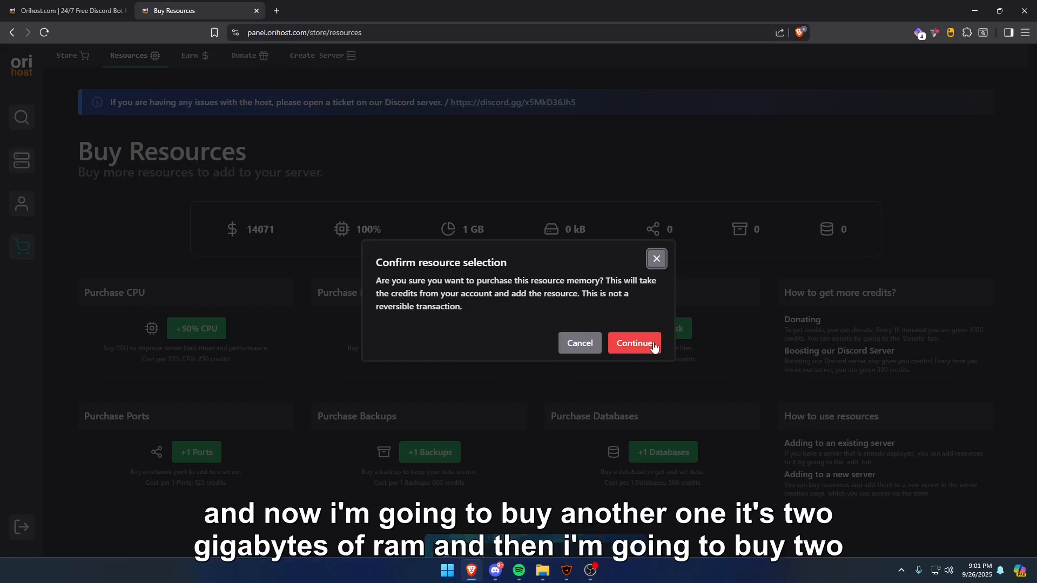
left_click(633, 342)
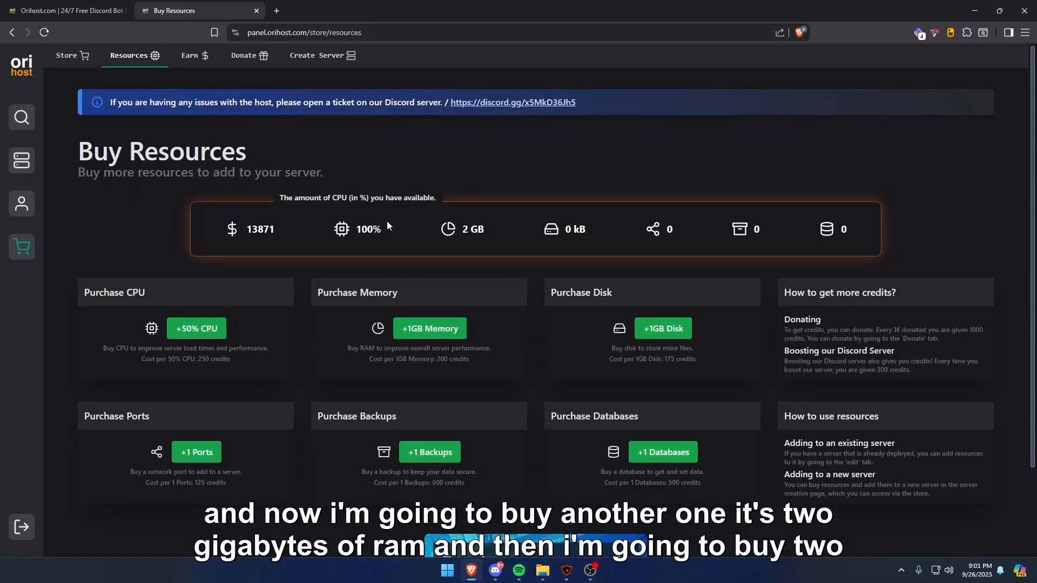
Buy an extra 1 GB of disk and one additional port
left_click(662, 328)
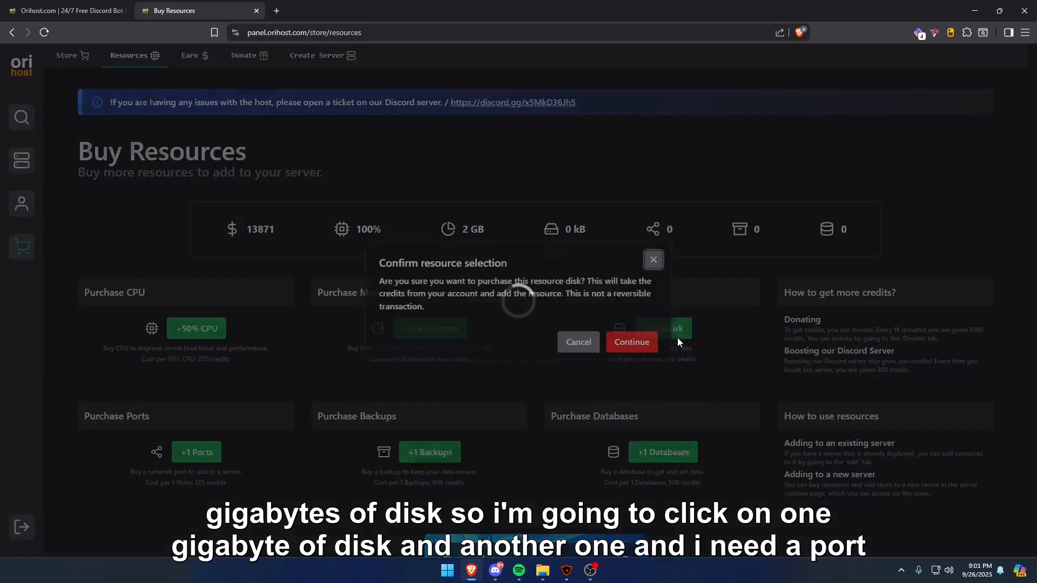
left_click(631, 342)
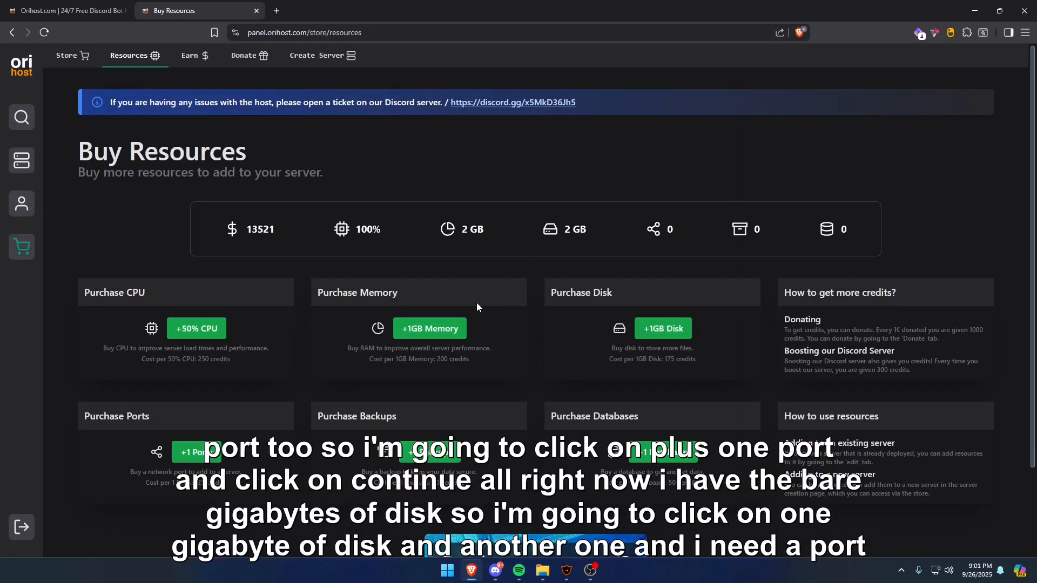
left_click(196, 452)
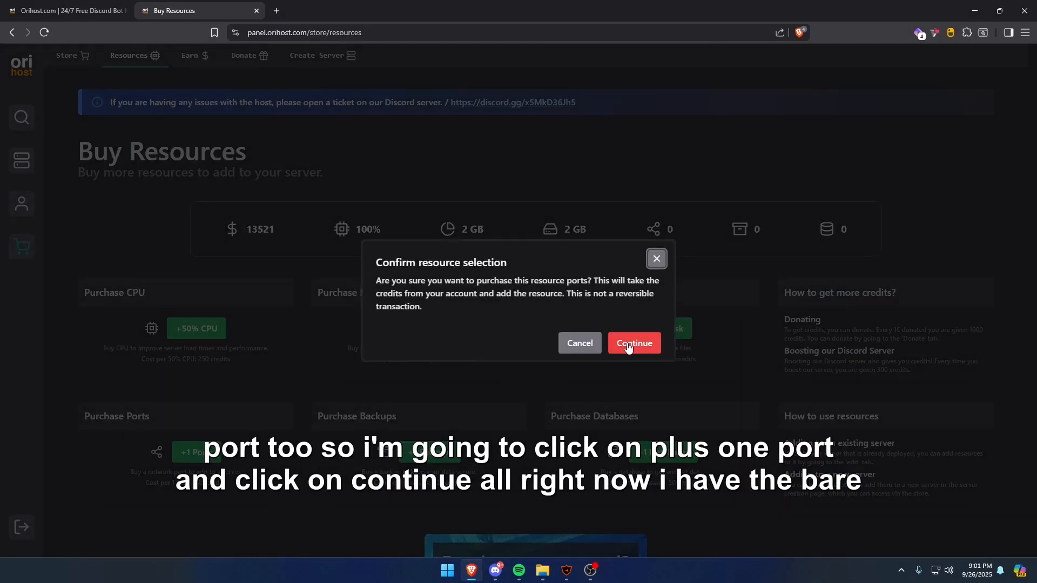
left_click(633, 343)
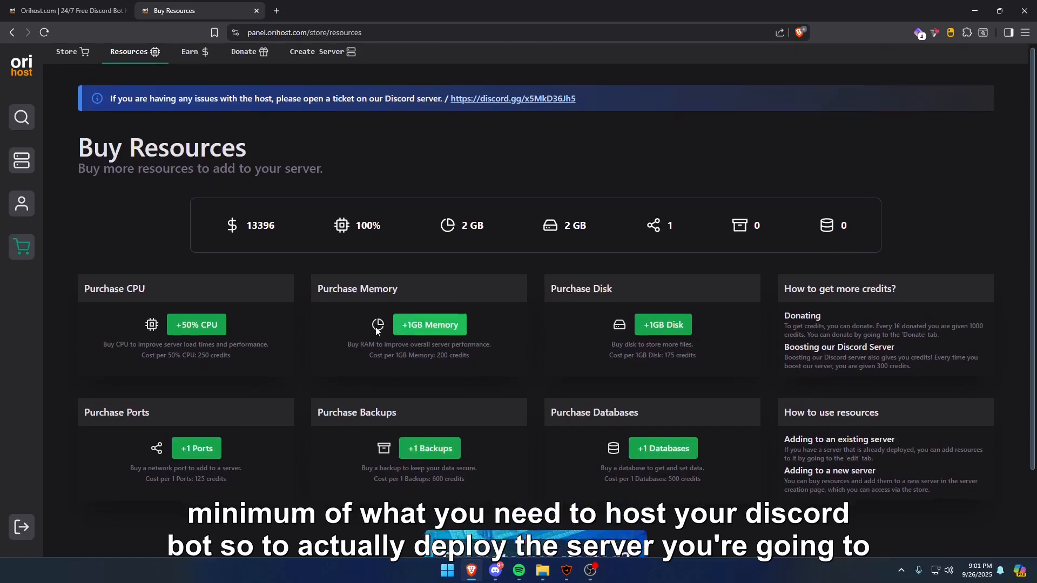
scroll("down", 3)
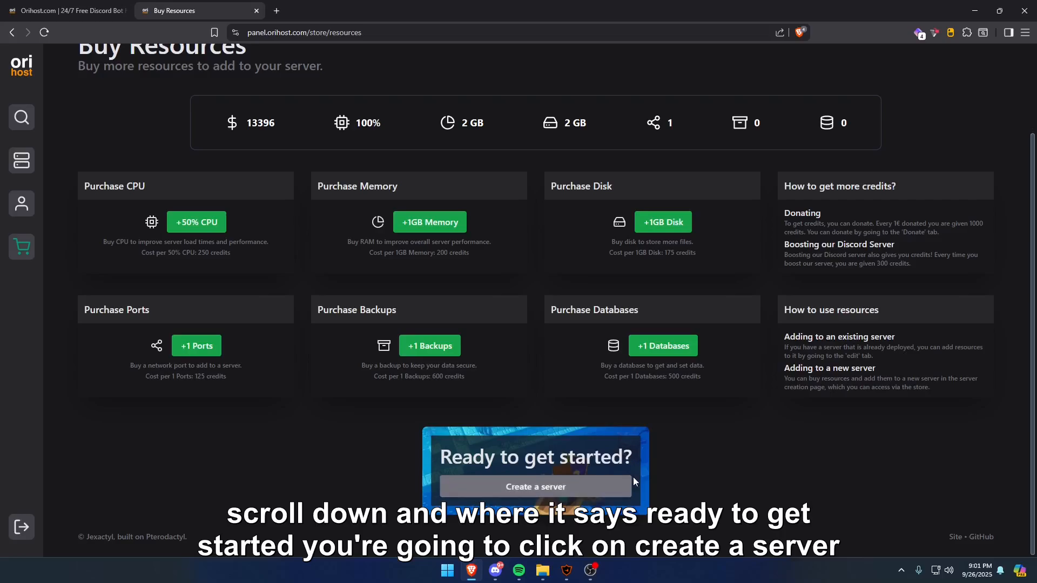
Start a new server named 'tutorial bot #1' and enter its 'tutorial bot for' description
left_click(534, 487)
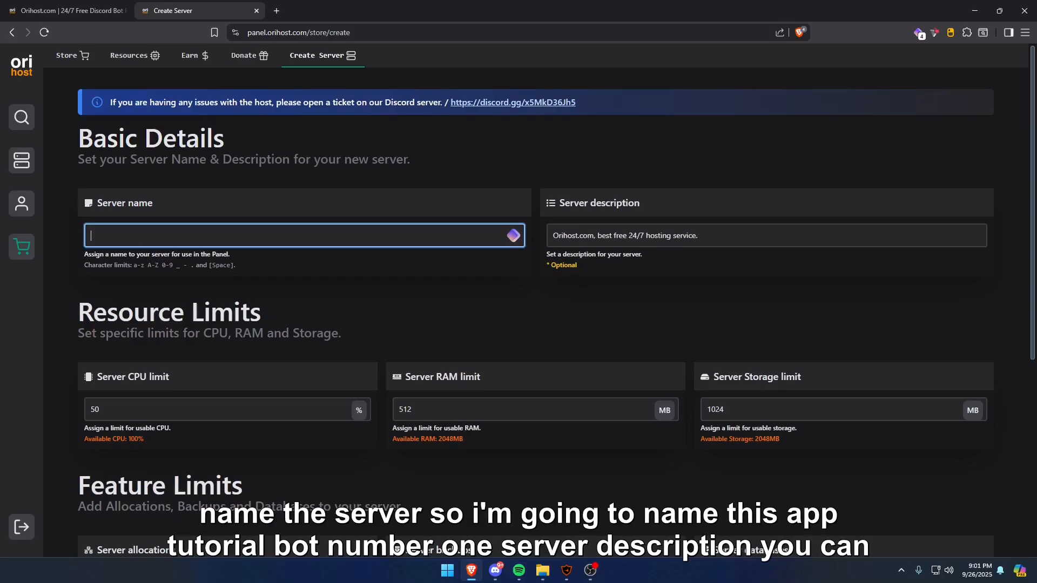
type("tutorial bot #1")
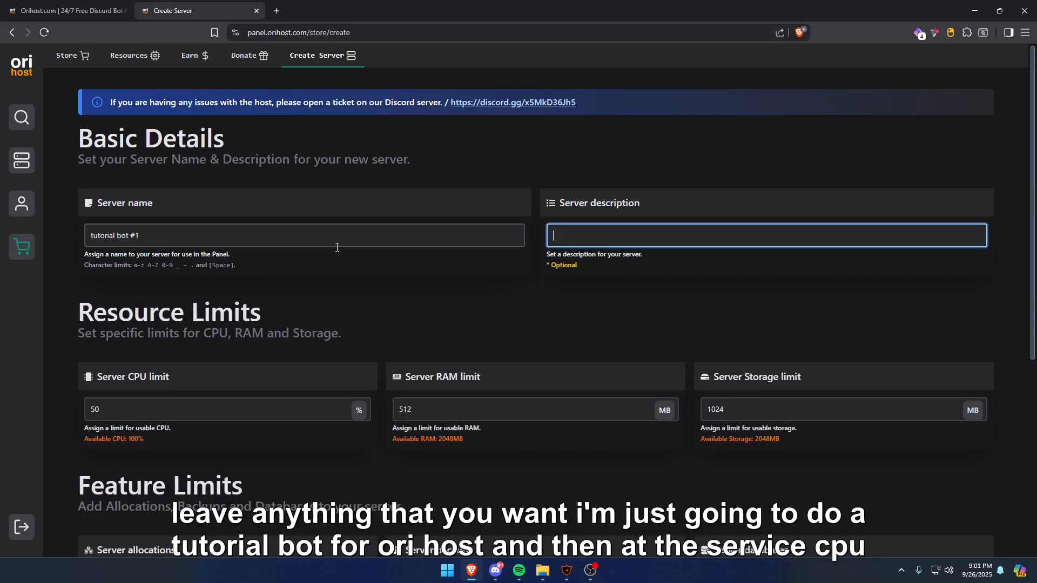
type("tutorial bot for")
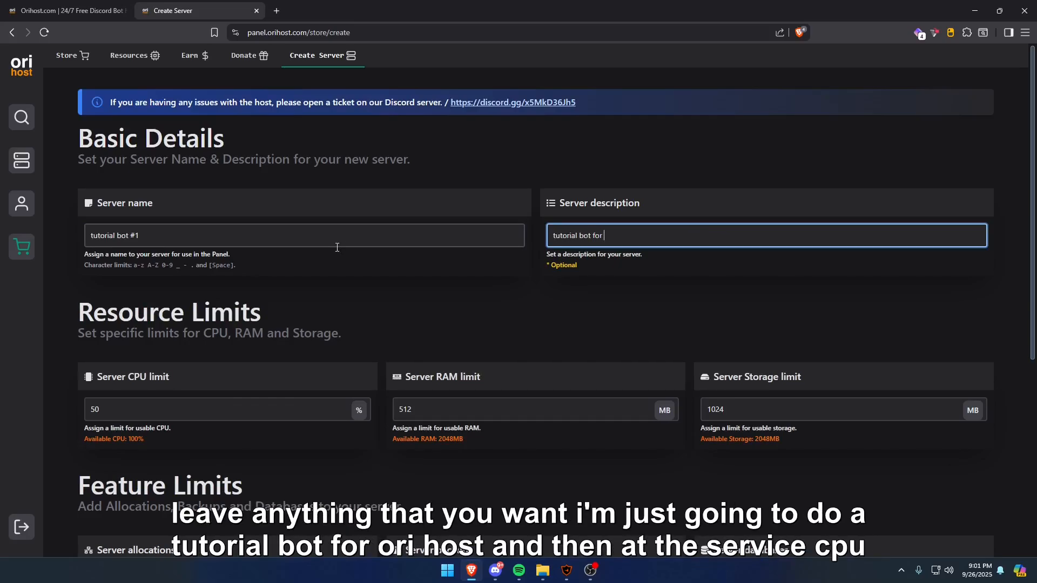
scroll("down", 3)
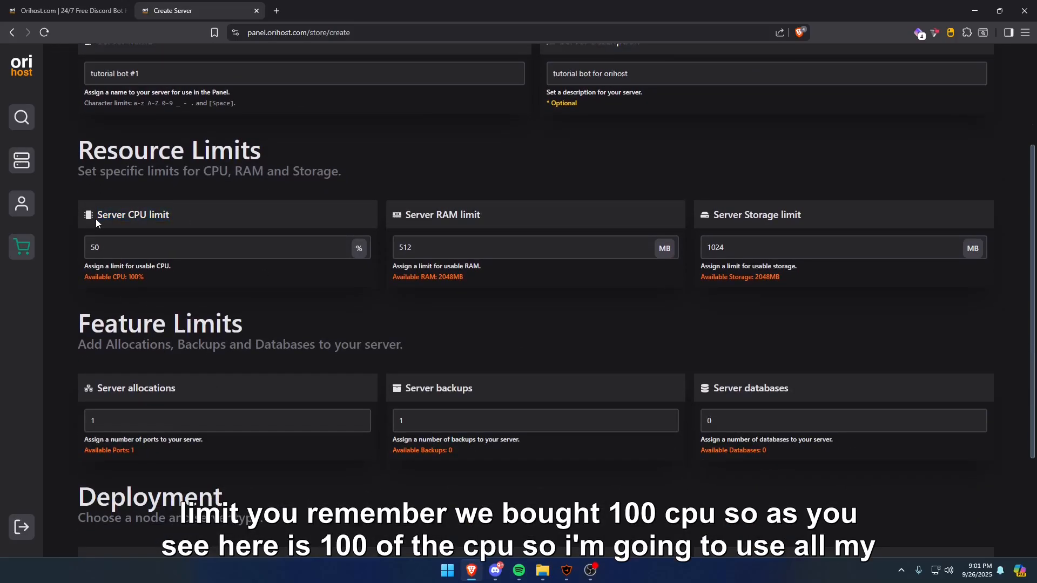
mouse_move(161, 285)
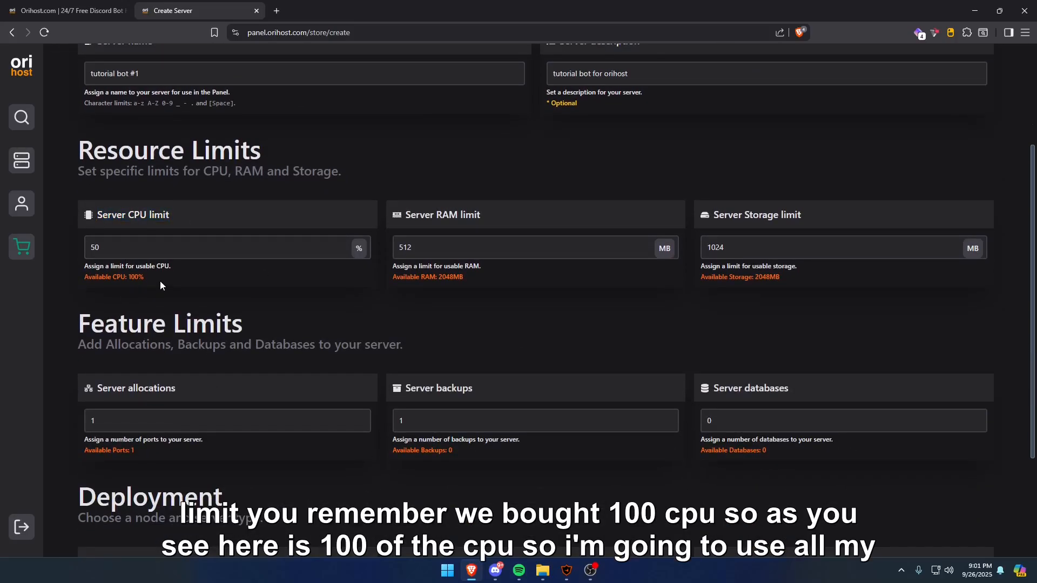
Set the CPU limit to 100%, RAM to 2048 MB and storage to 2048 MB
double_click(113, 277)
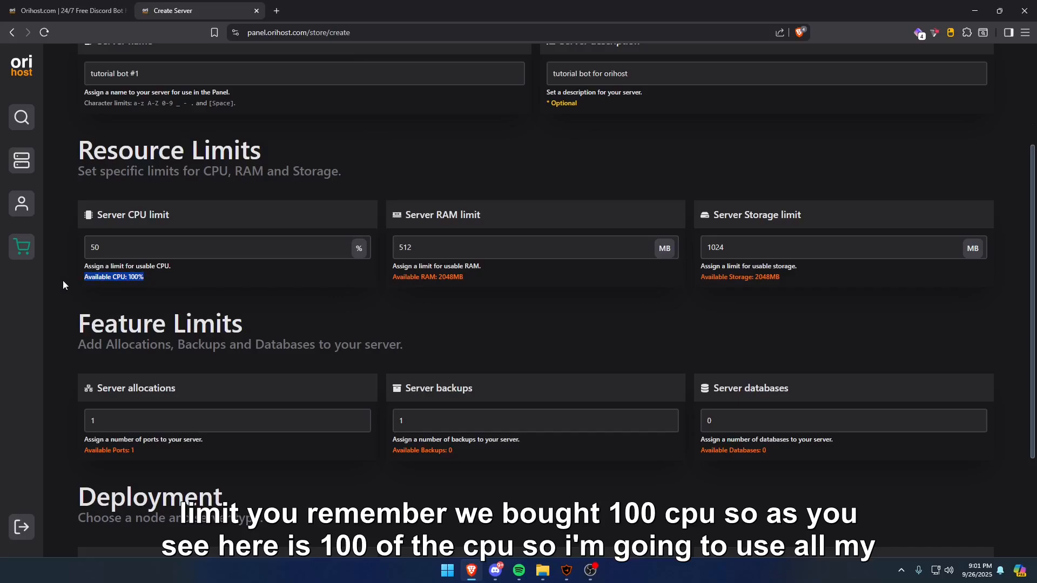
left_click(227, 247)
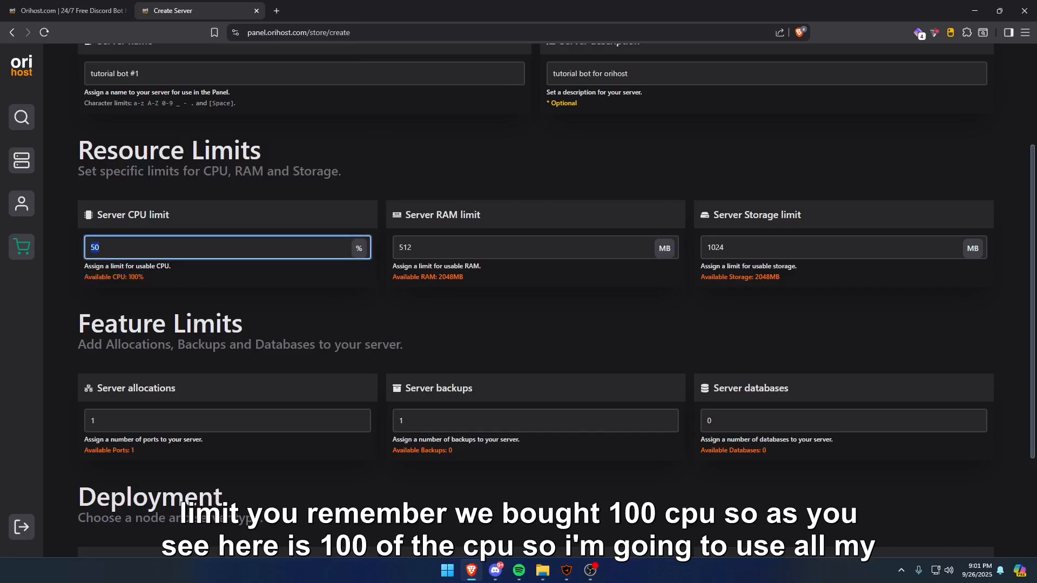
type("100")
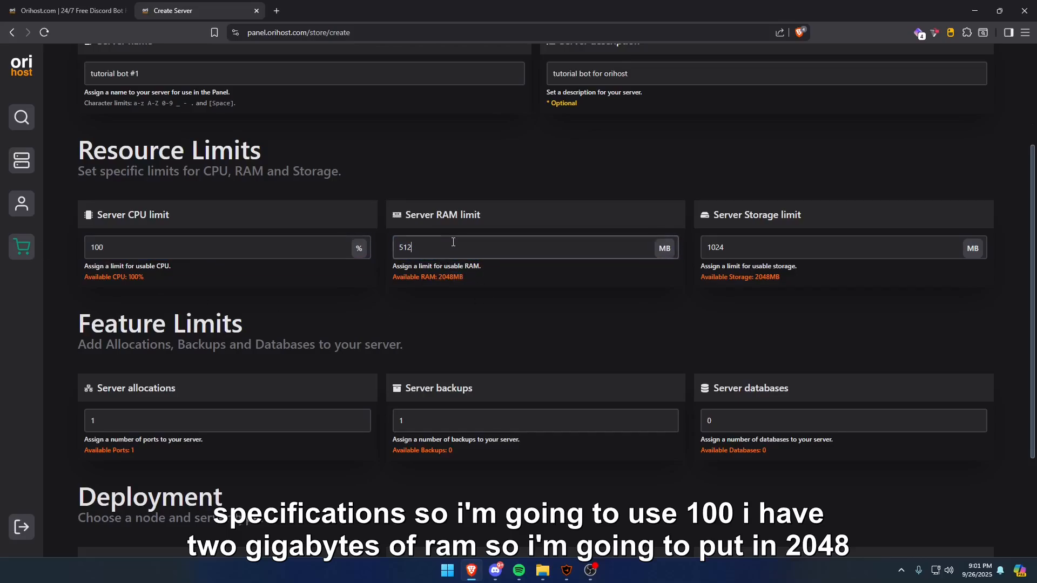
type("2048")
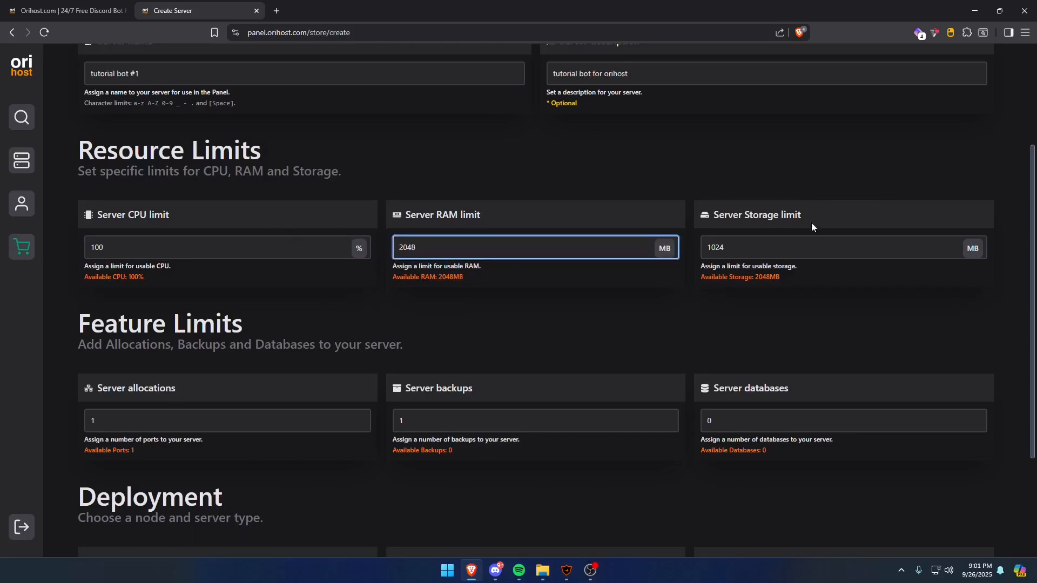
left_click(840, 247)
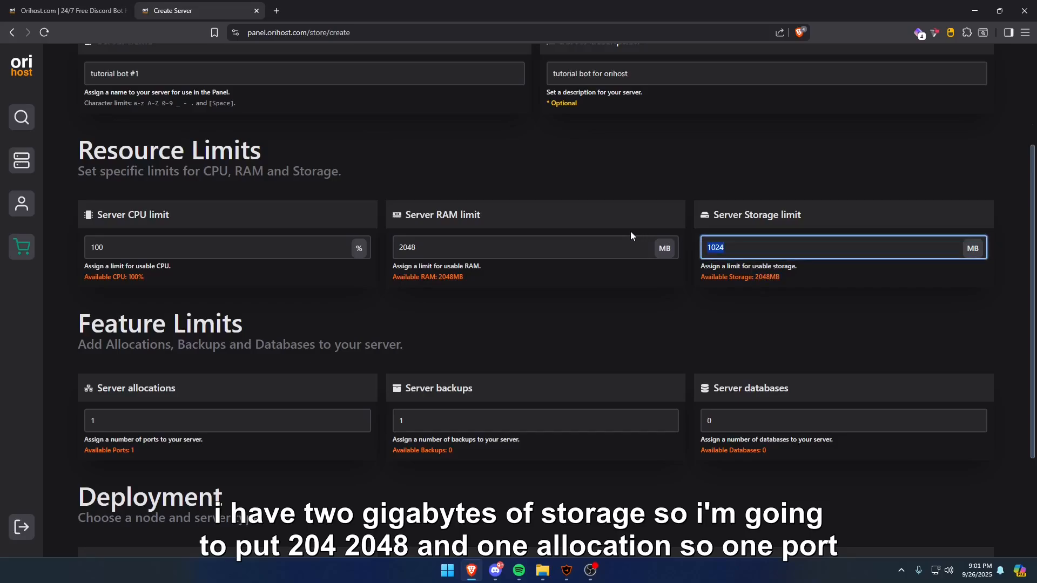
type("2048")
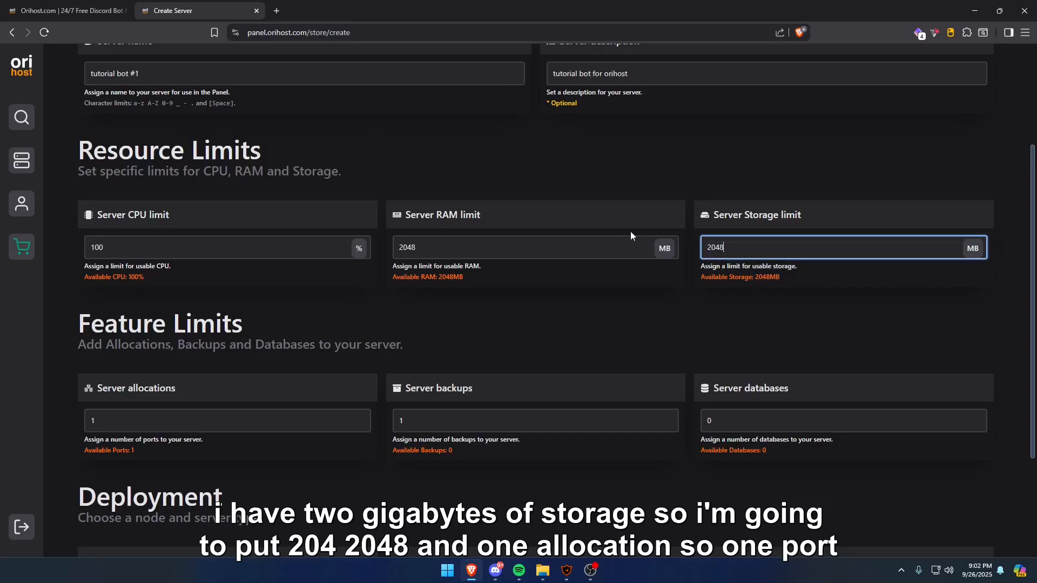
scroll("down", 3)
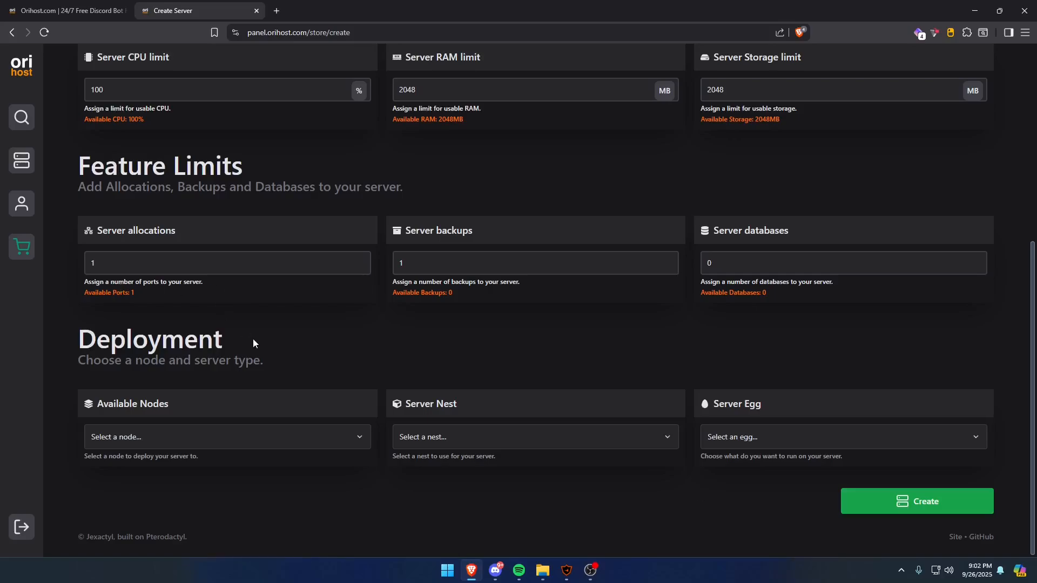
Choose node US-04, Coding Languages nest and Node.js egg, and set backups to 0
left_click(226, 436)
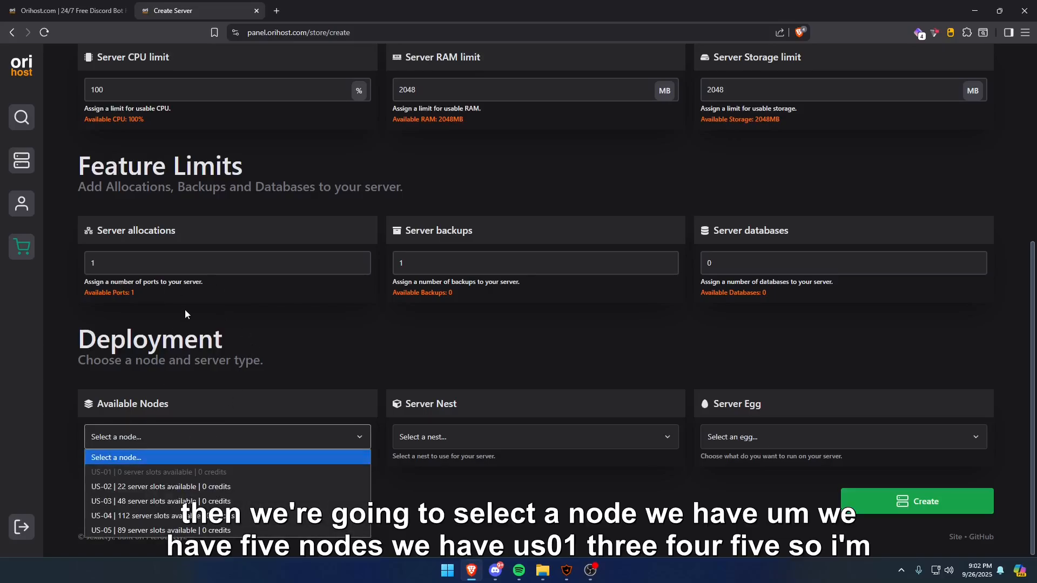
mouse_move(162, 501)
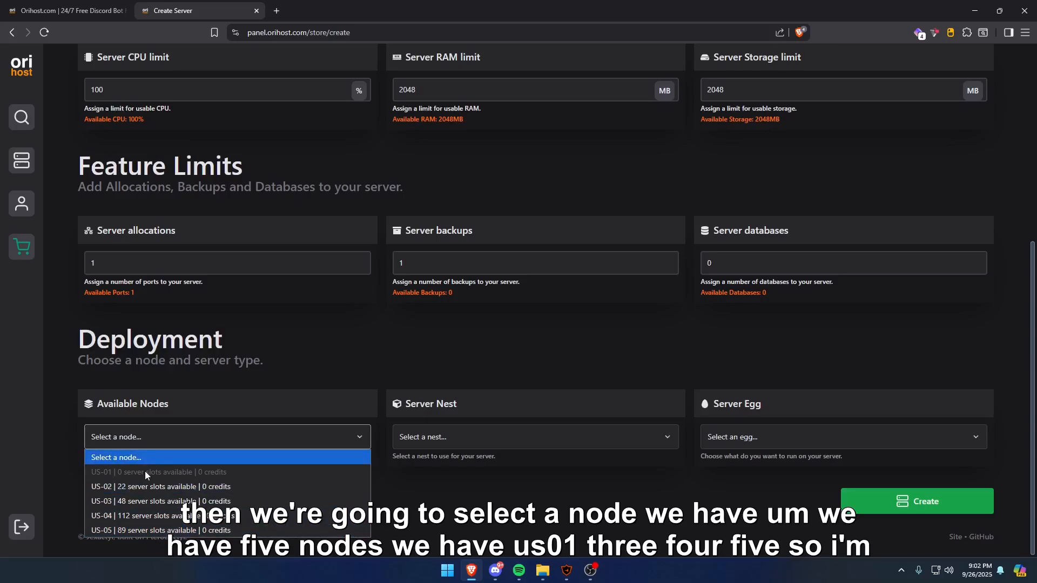
mouse_move(159, 530)
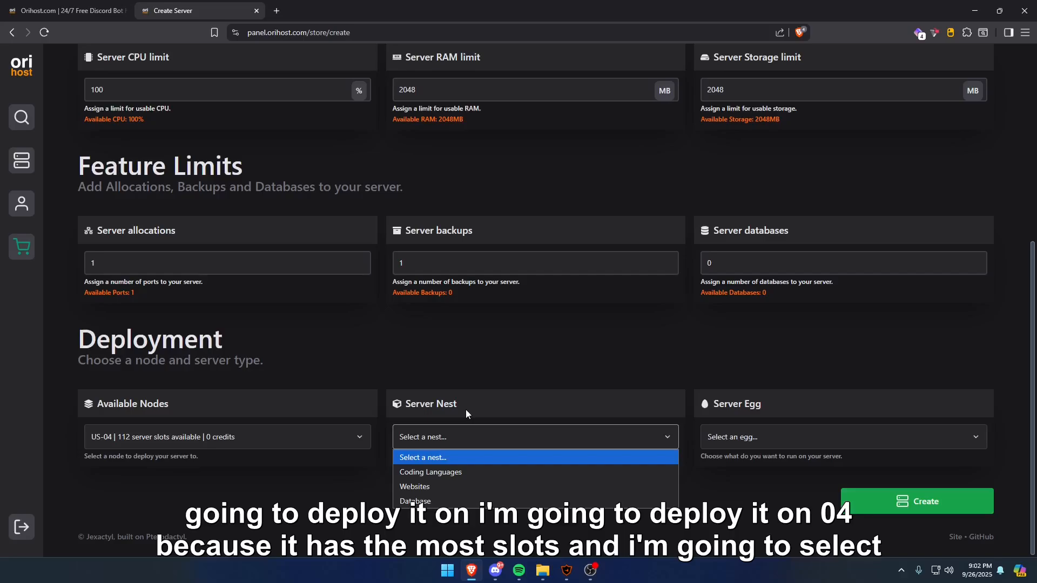
mouse_move(442, 451)
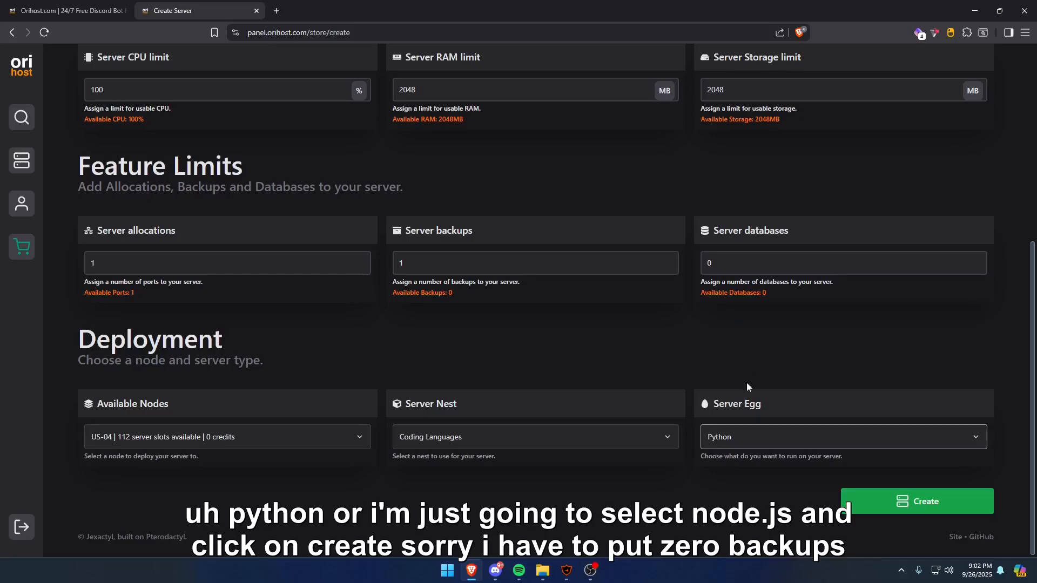
left_click(843, 437)
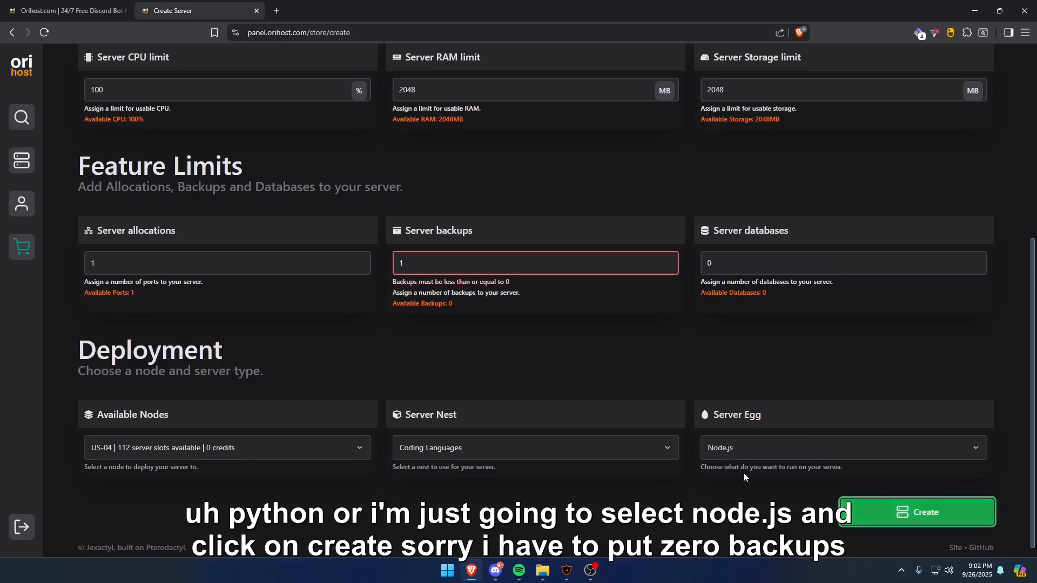
type("0")
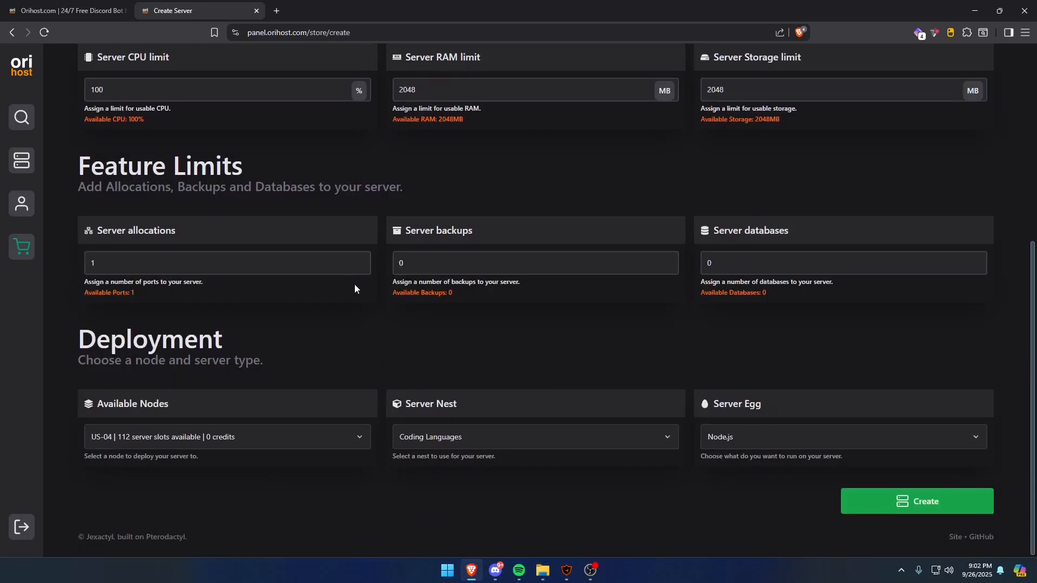
Create the Node.js server and wait while the installer runs
left_click(916, 501)
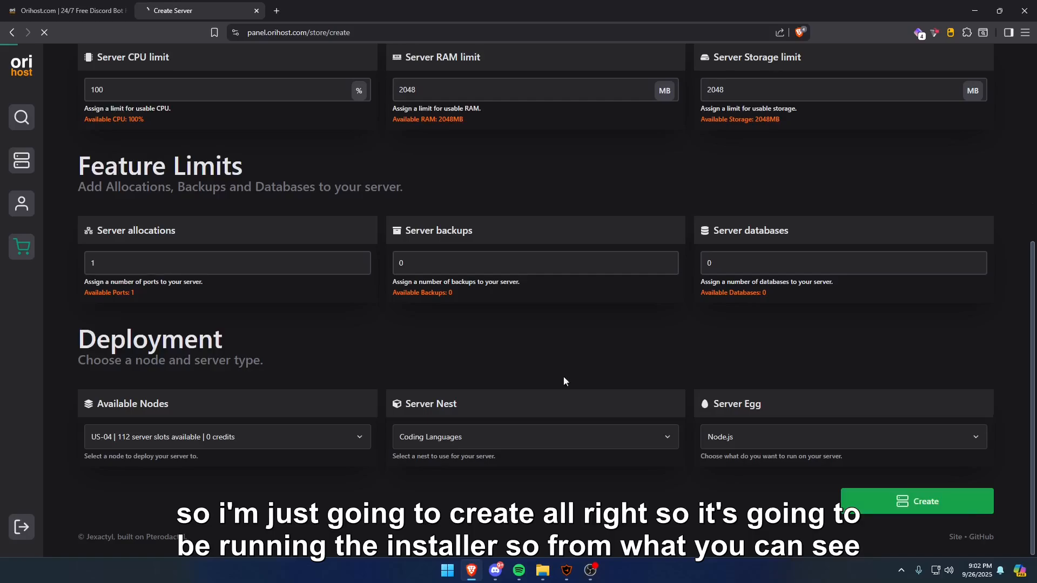
left_click(916, 501)
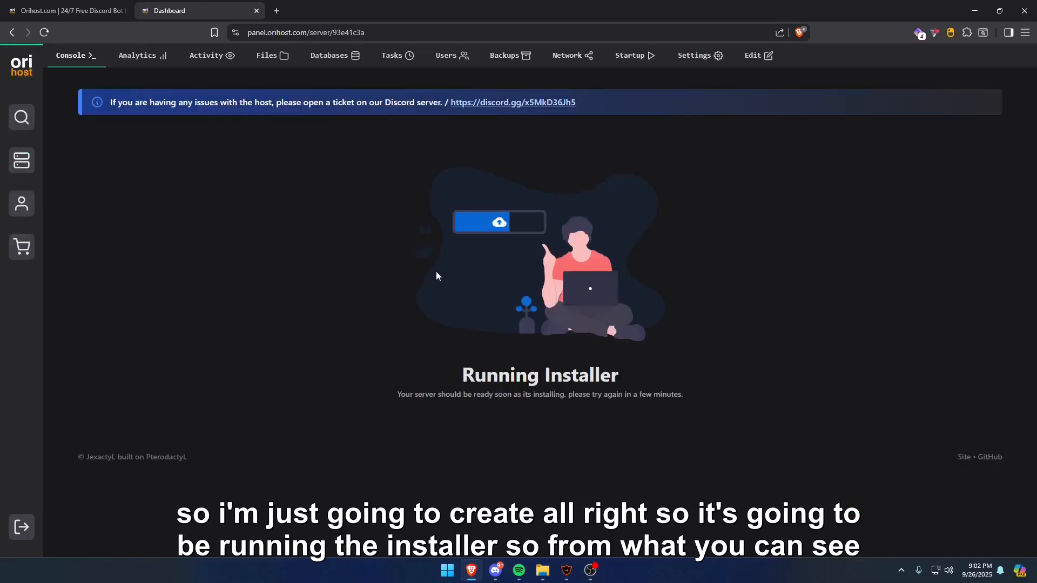
left_click_drag(398, 394, 675, 395)
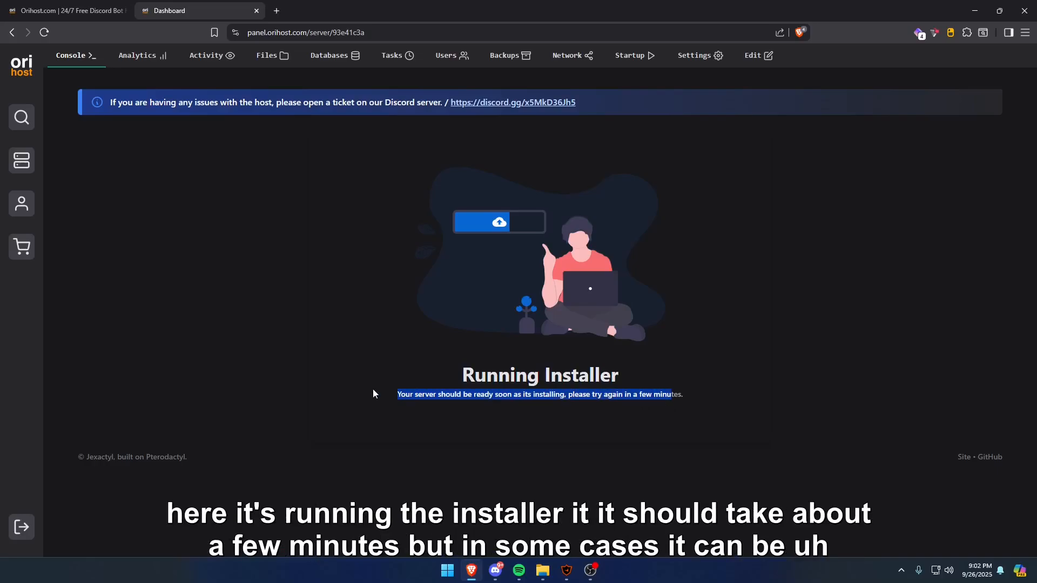
mouse_move(378, 382)
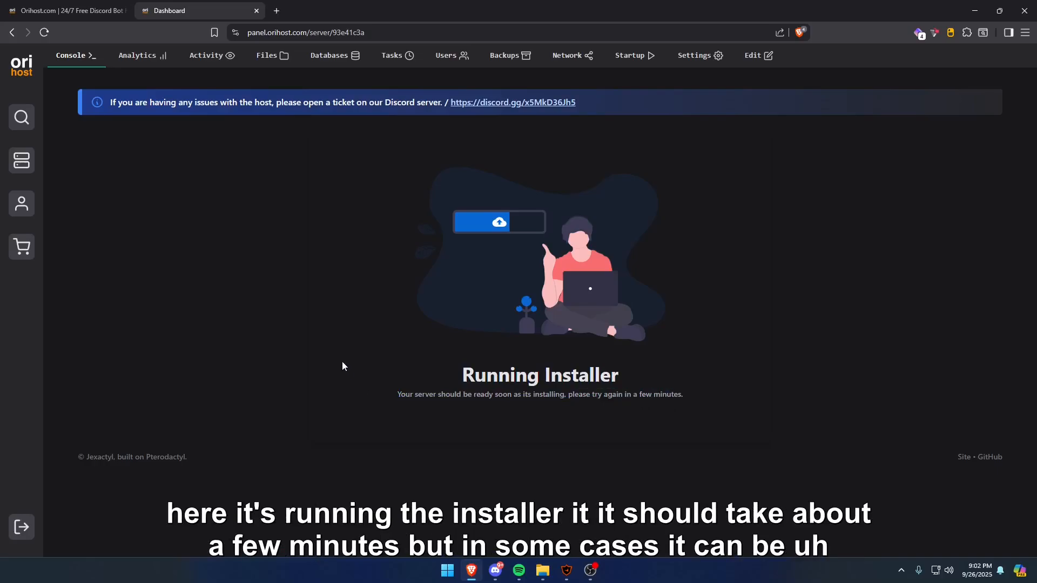
mouse_move(784, 383)
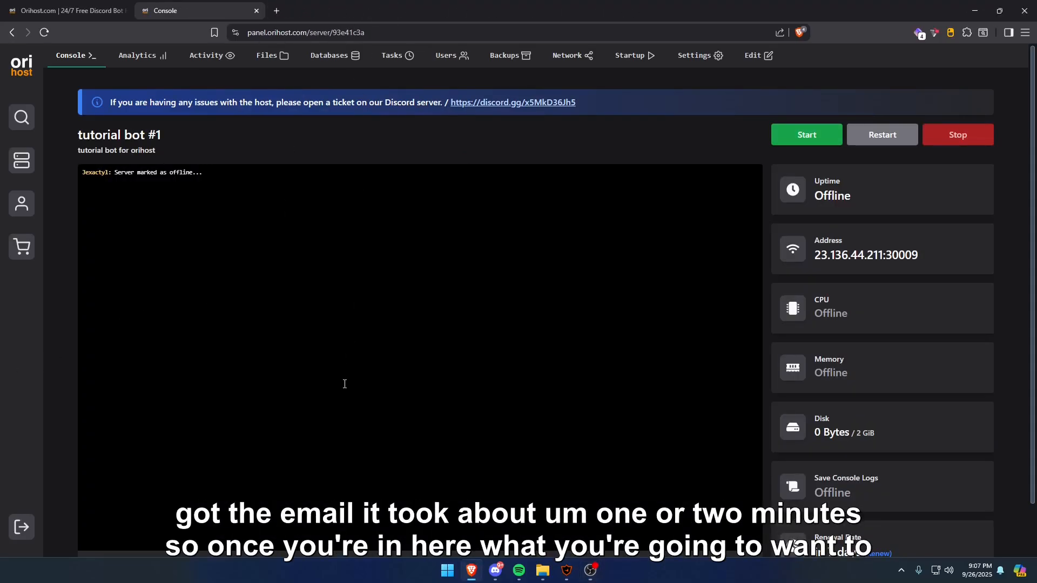
mouse_move(74, 114)
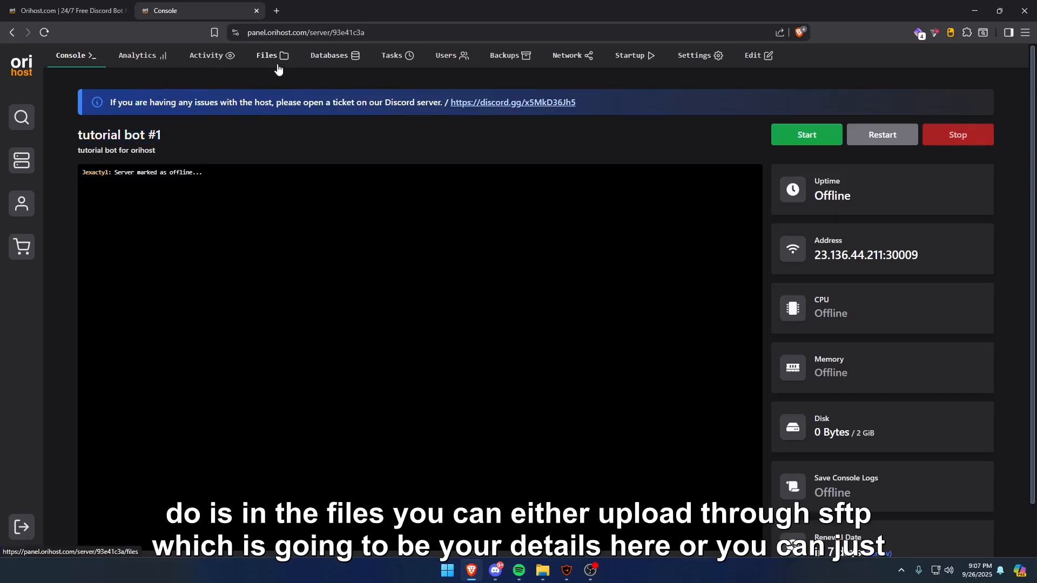
Upload index.js and package.json in File Manager and confirm both are listed
left_click(266, 56)
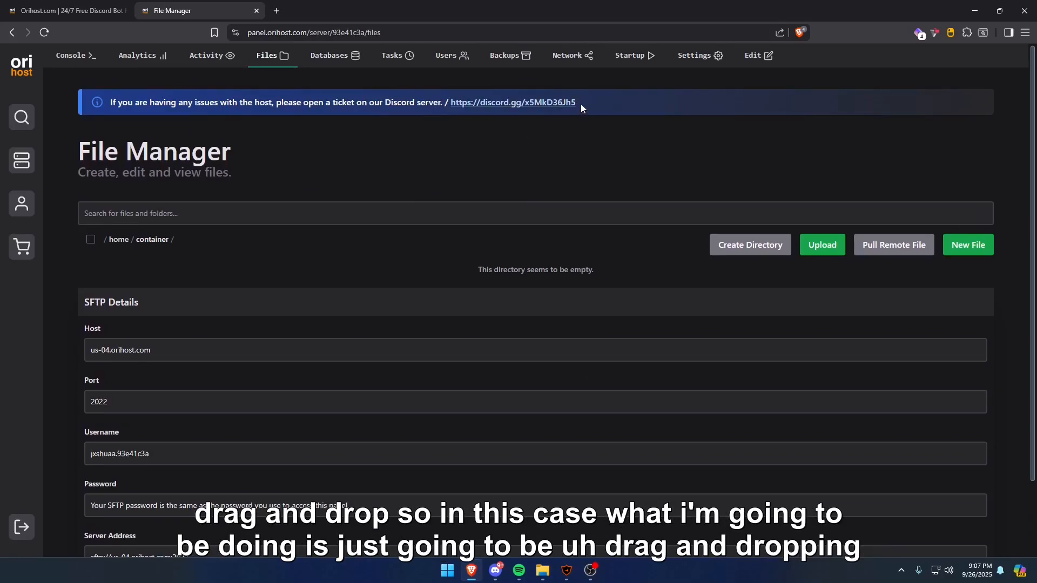
mouse_move(968, 244)
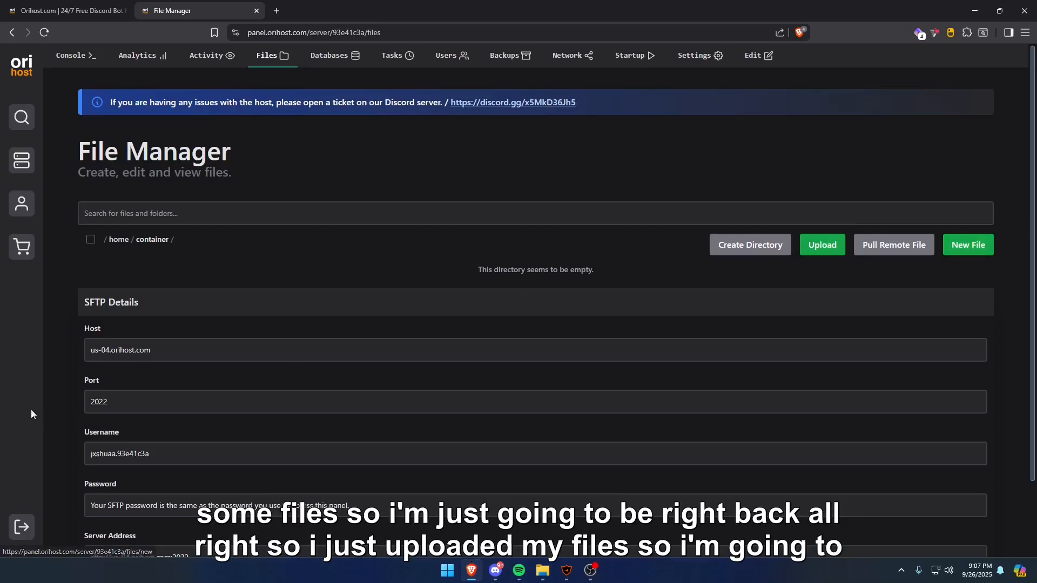
left_click(72, 55)
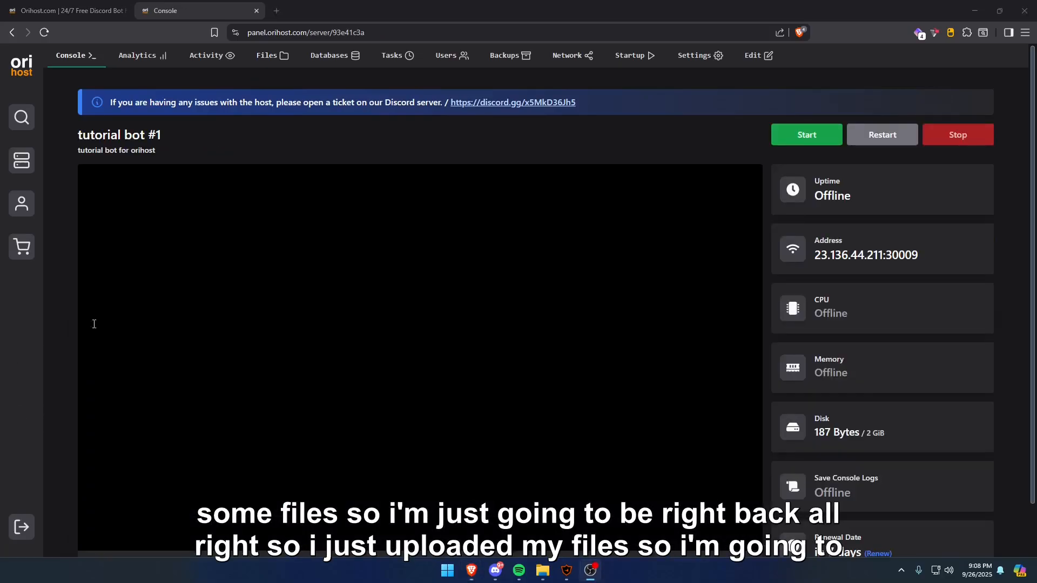
left_click(265, 56)
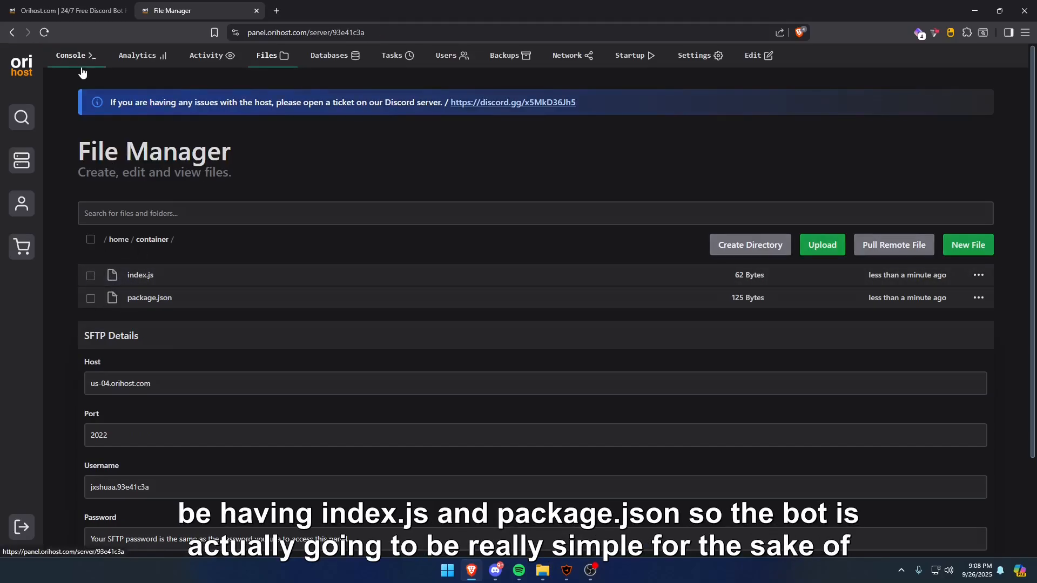
Start the bot so it prints Hello World, then find package-lock.json and .npm
left_click(70, 55)
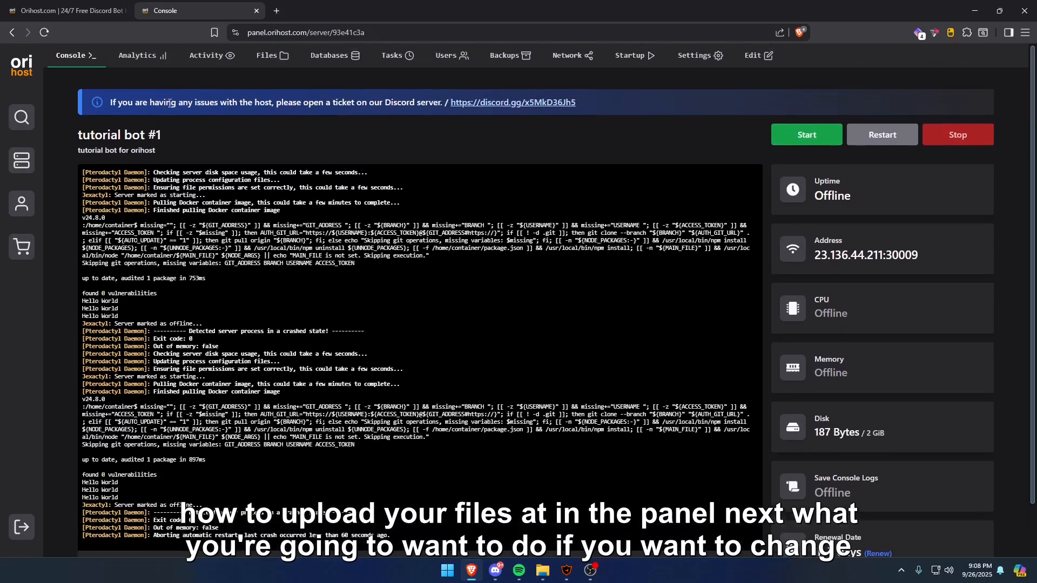
left_click(271, 56)
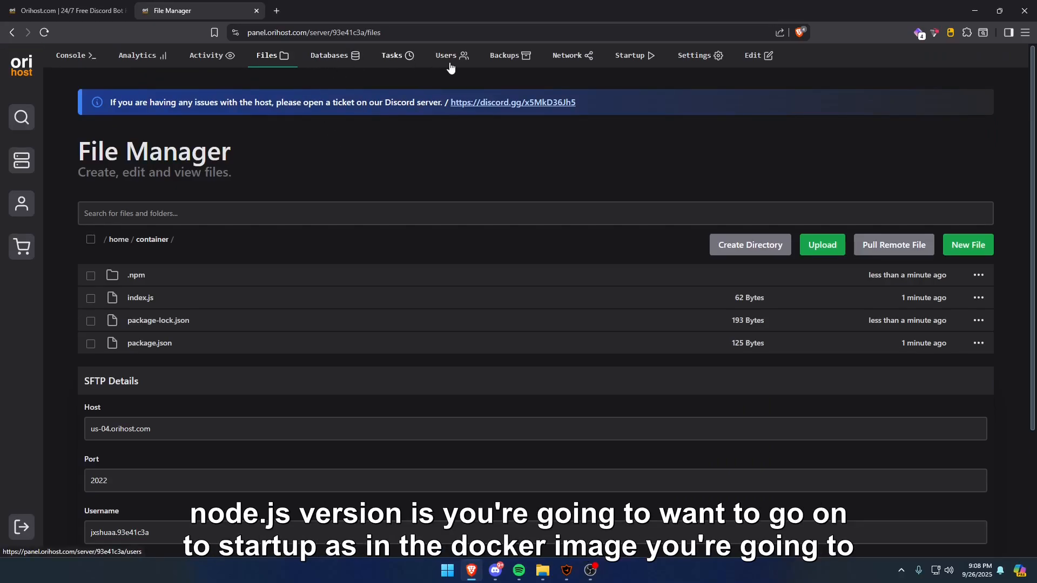
Review Node.js 24–17 images in Startup and Reinstall Server in Settings, then reopen Console
left_click(629, 55)
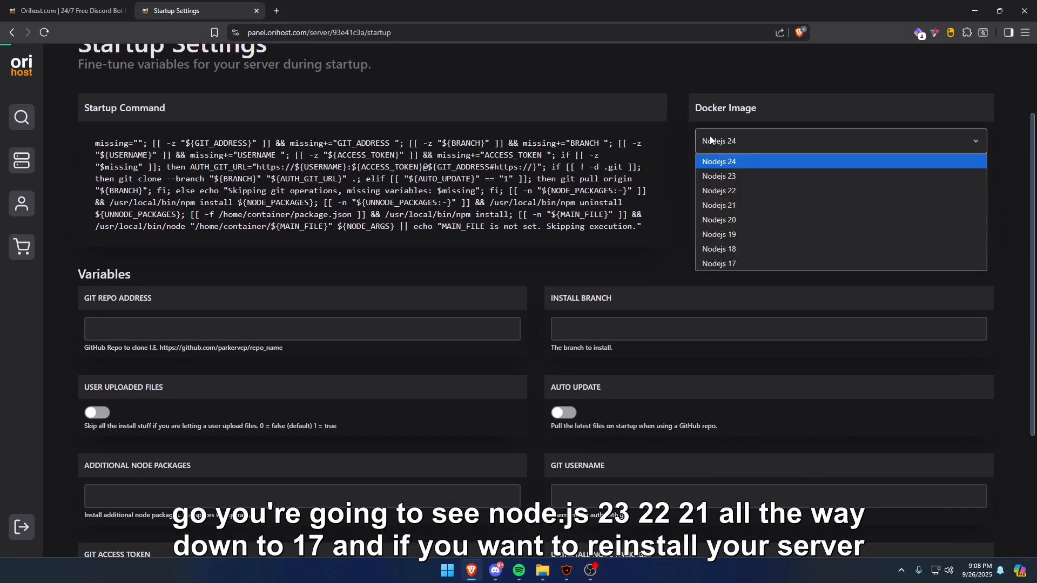
mouse_move(719, 190)
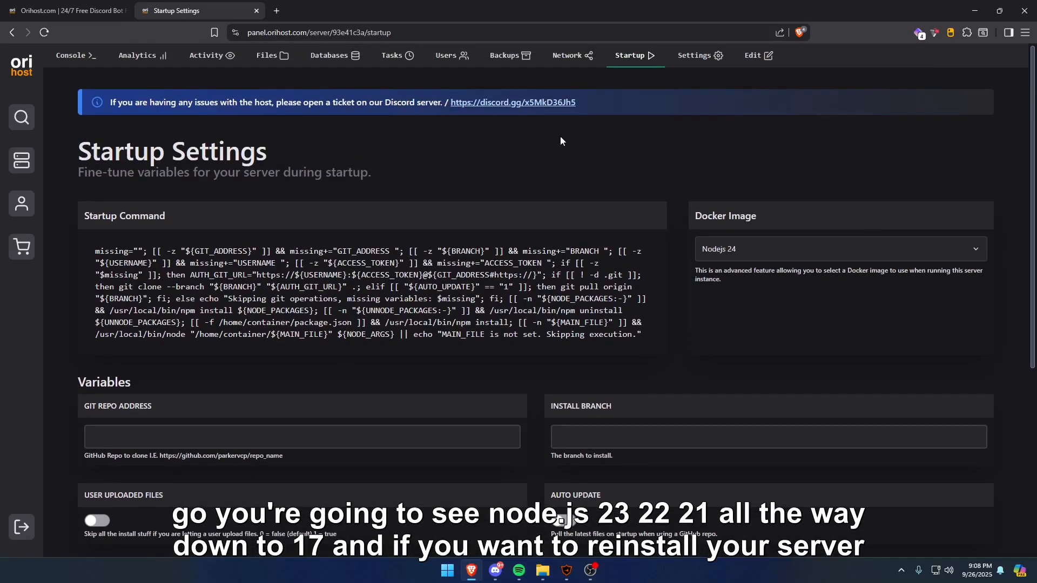
left_click(693, 55)
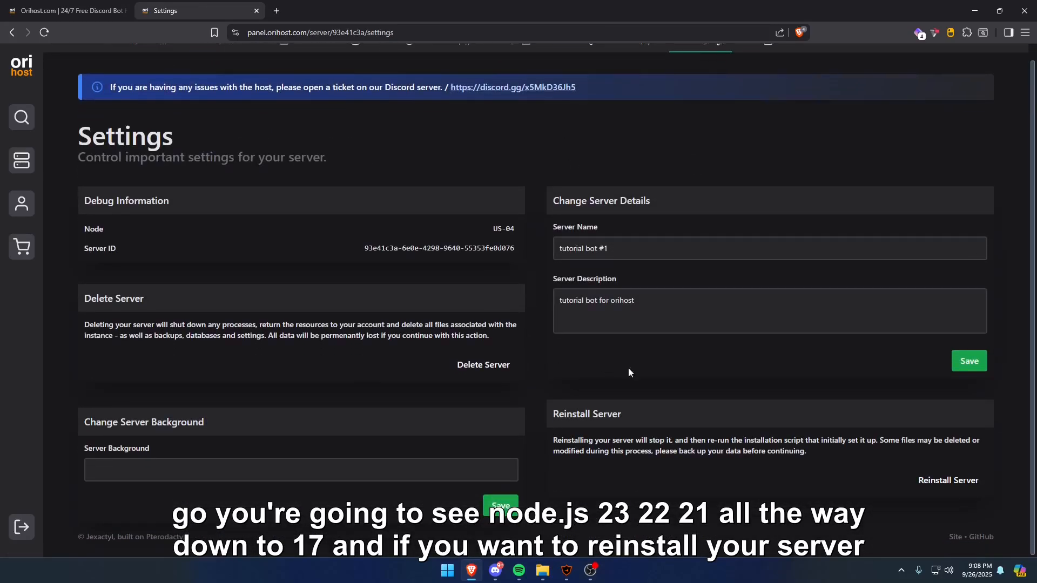
left_click(948, 480)
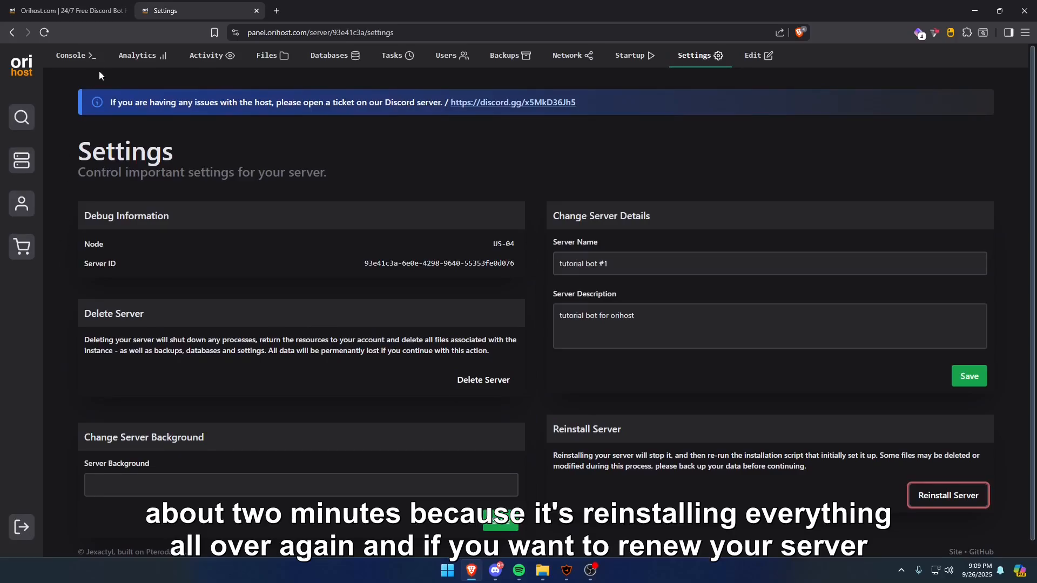
left_click(70, 55)
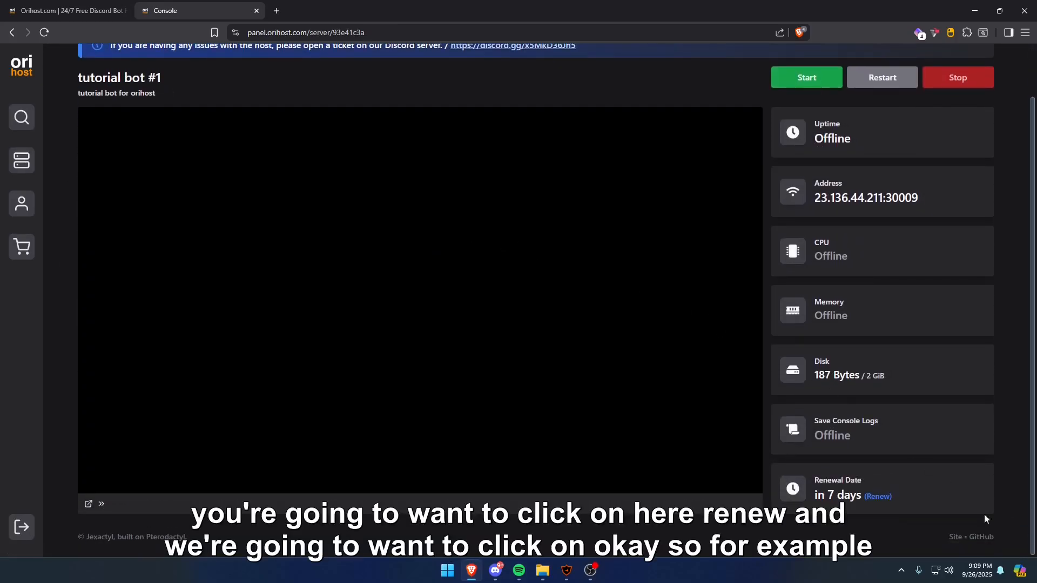
Renew the bot server, confirming 20 credits to extend renewal from 7 to 14 days
left_click(876, 496)
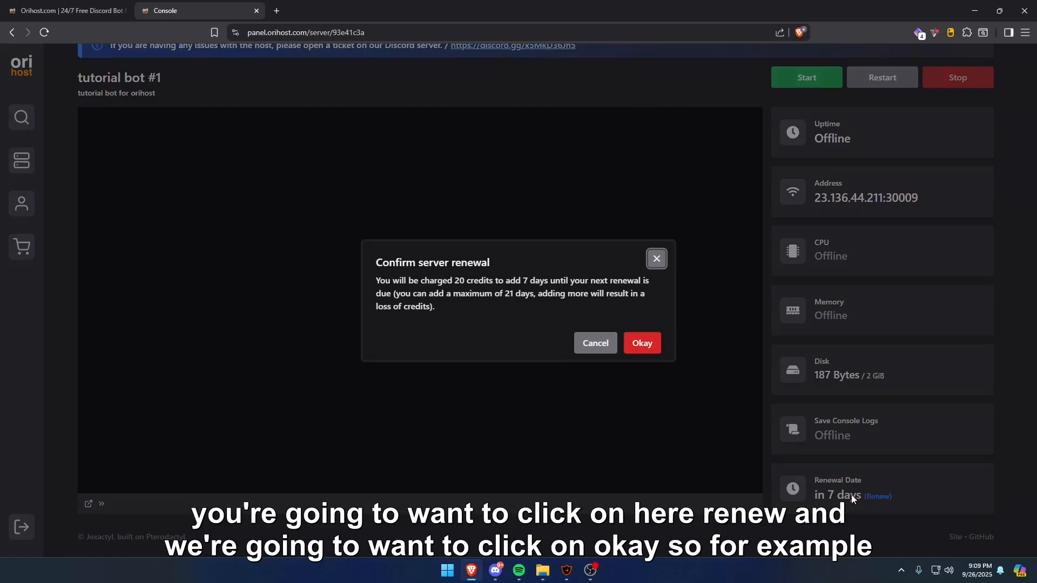
left_click(640, 343)
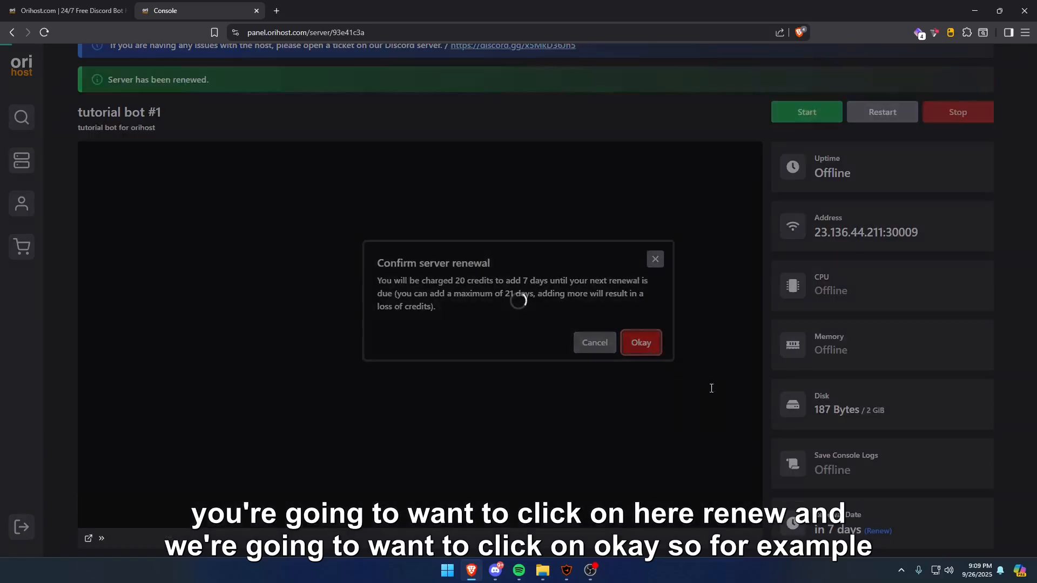
left_click(639, 342)
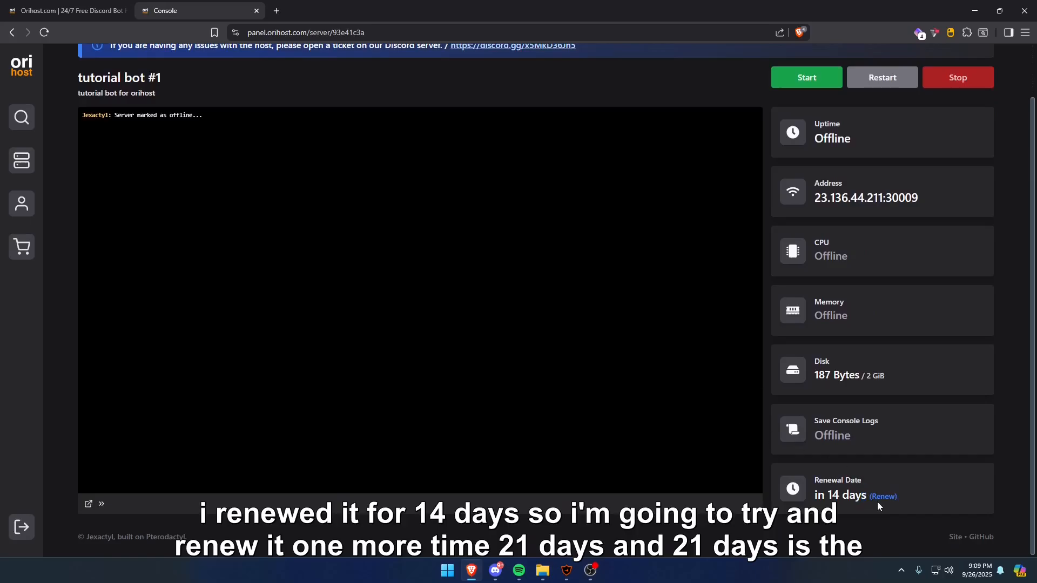
left_click(882, 496)
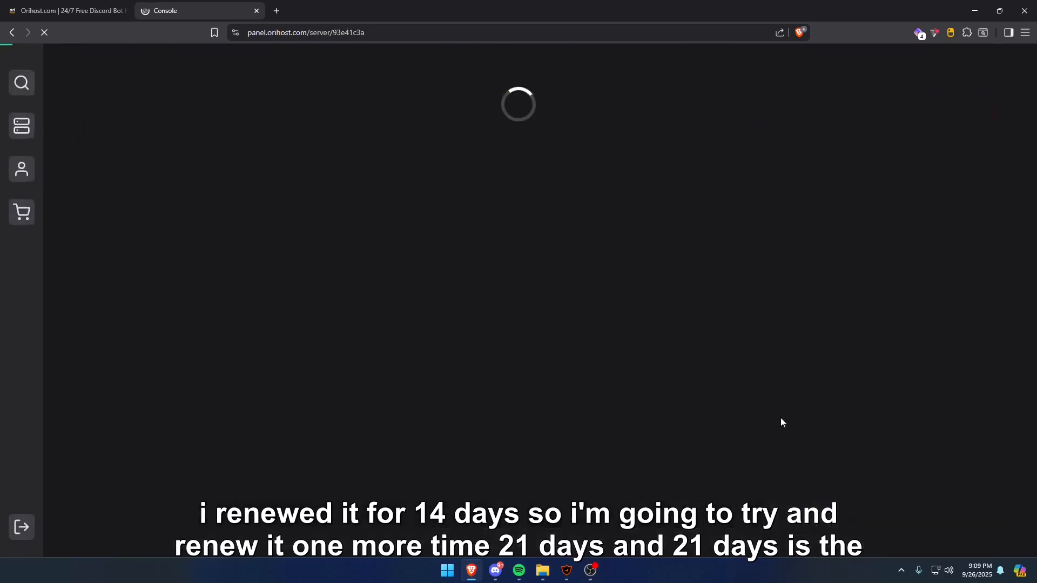